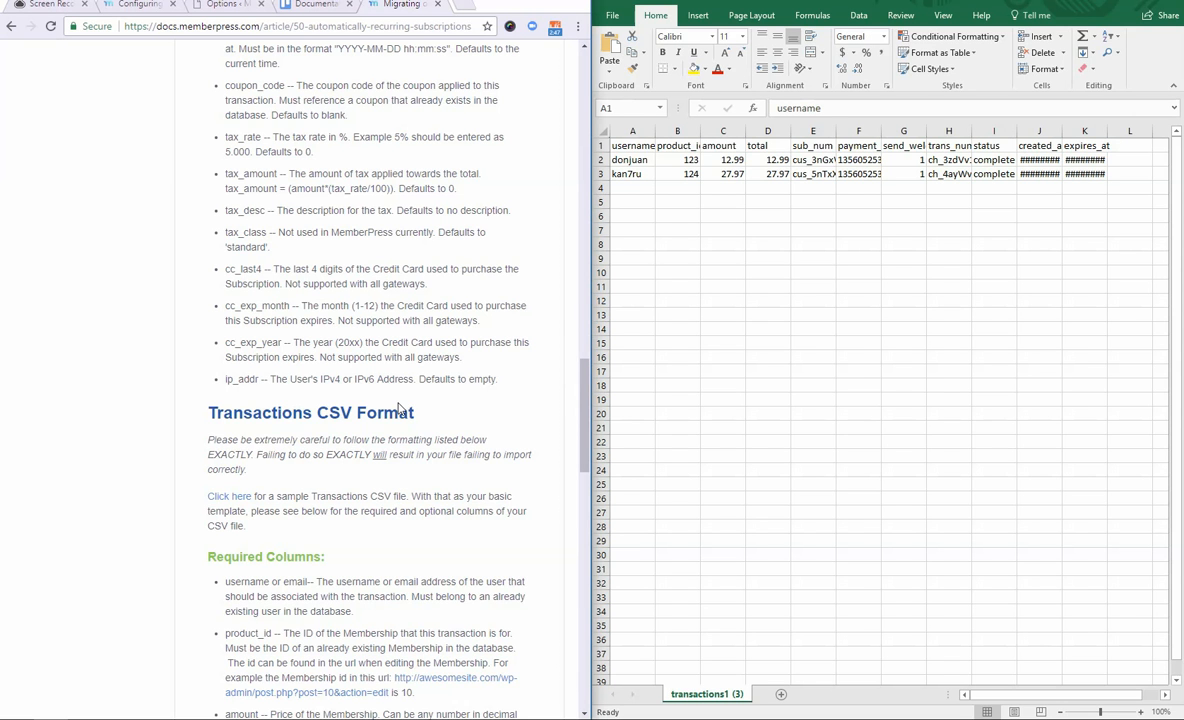
mouse_move(253, 491)
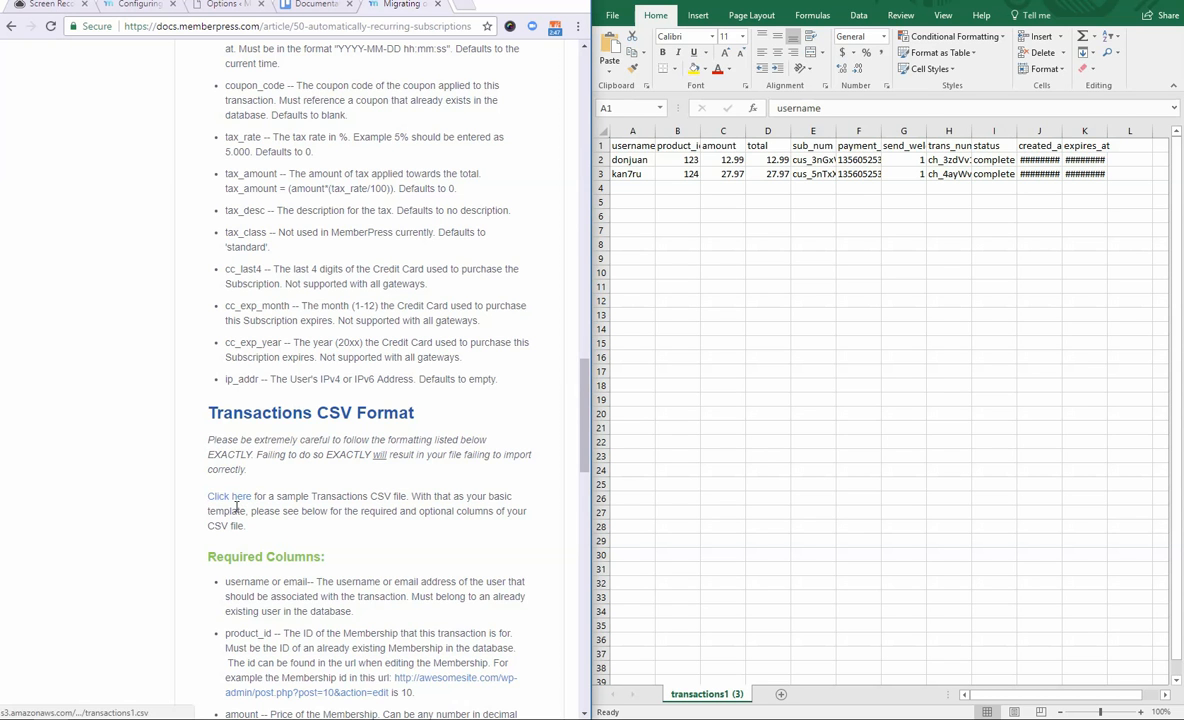
mouse_move(448, 427)
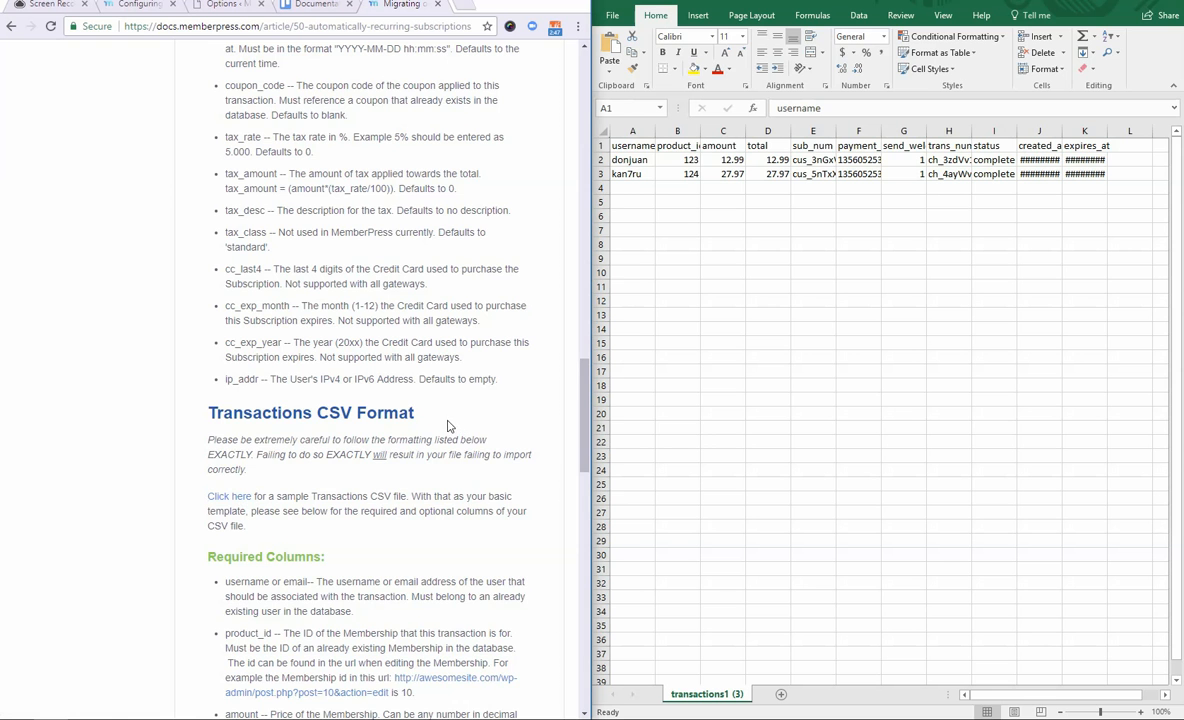
Review the product_id, amount and total field descriptions in the MemberPress docs
scroll("down", 3)
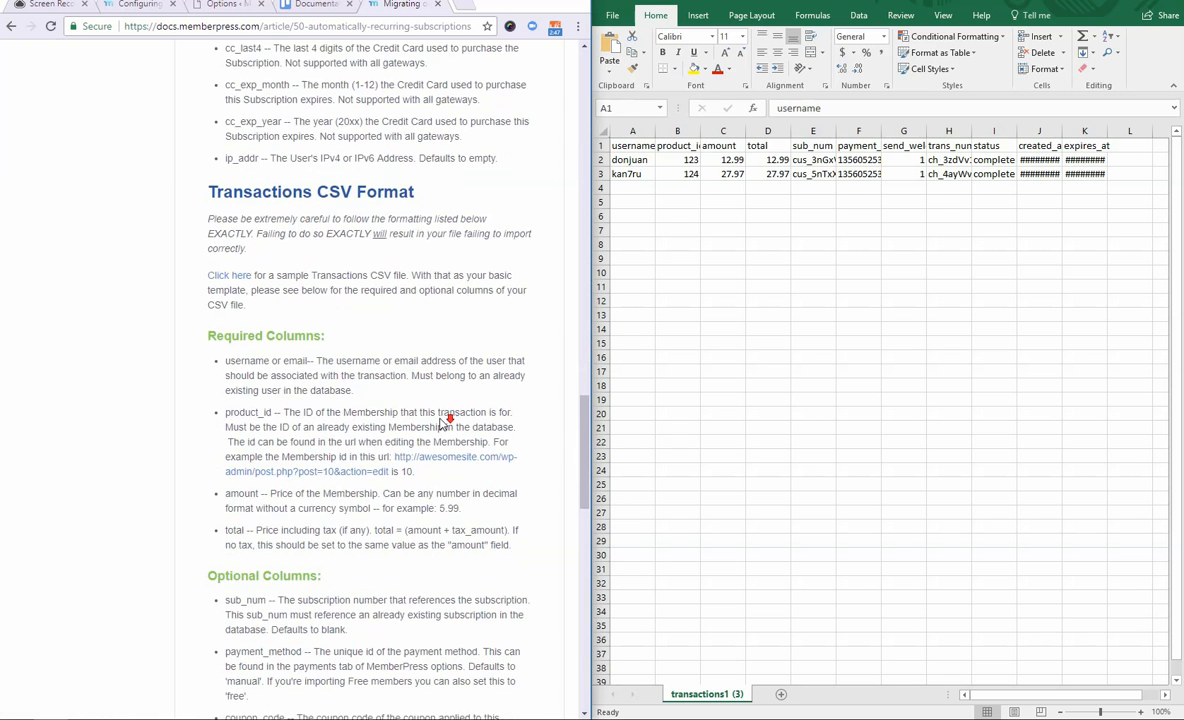
scroll("down", 3)
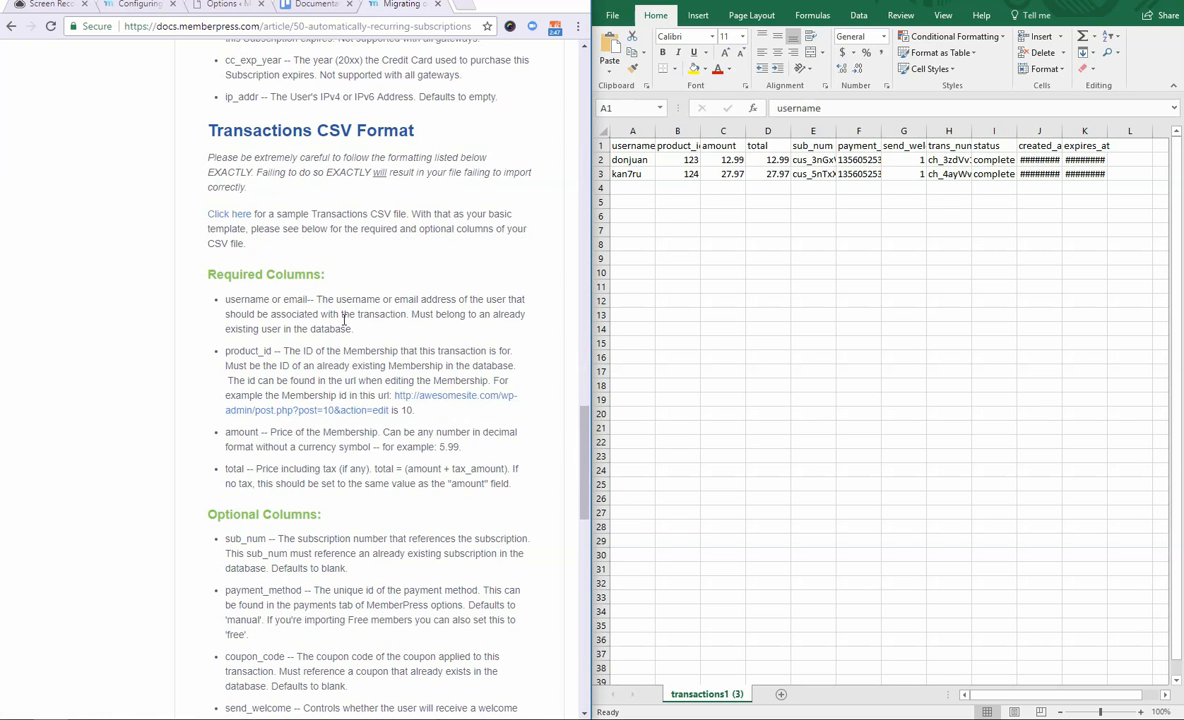
left_click_drag(227, 299, 320, 314)
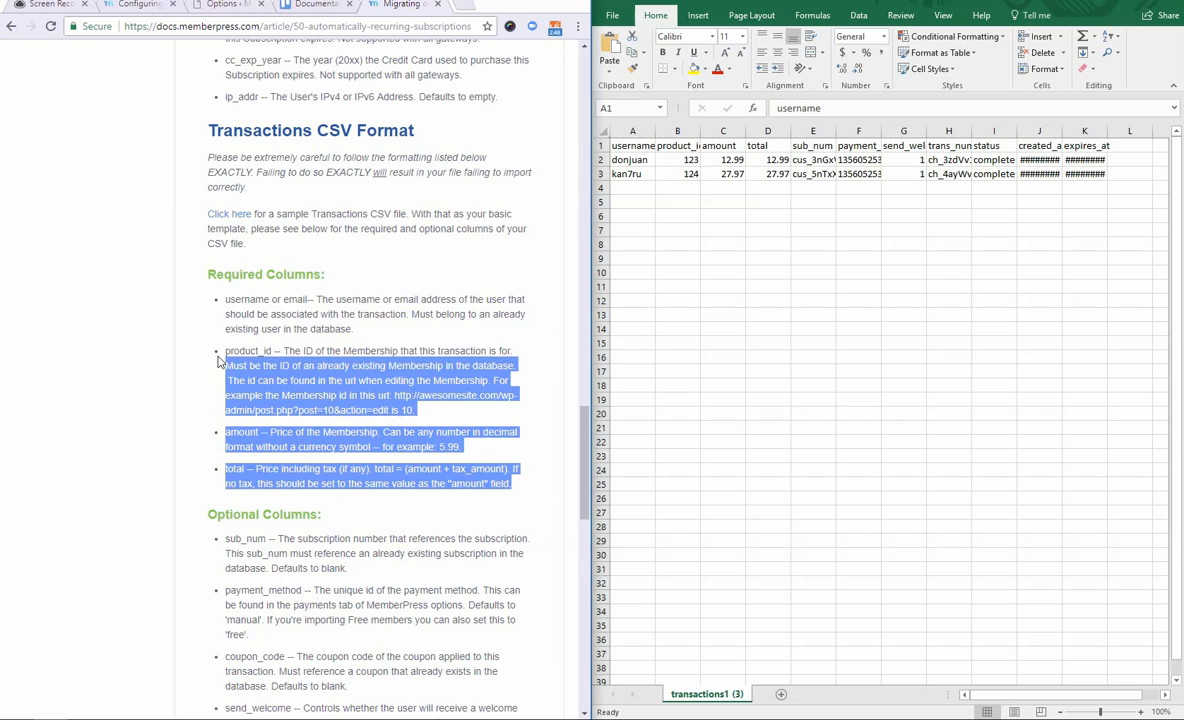
left_click(213, 279)
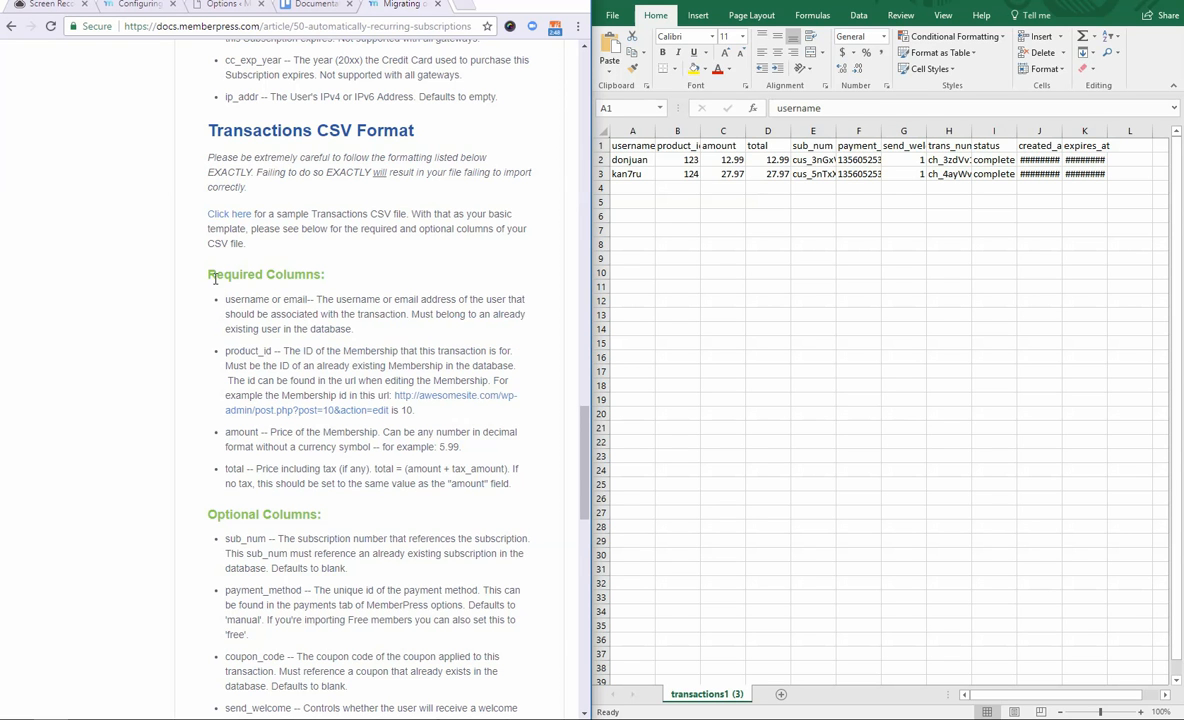
mouse_move(404, 333)
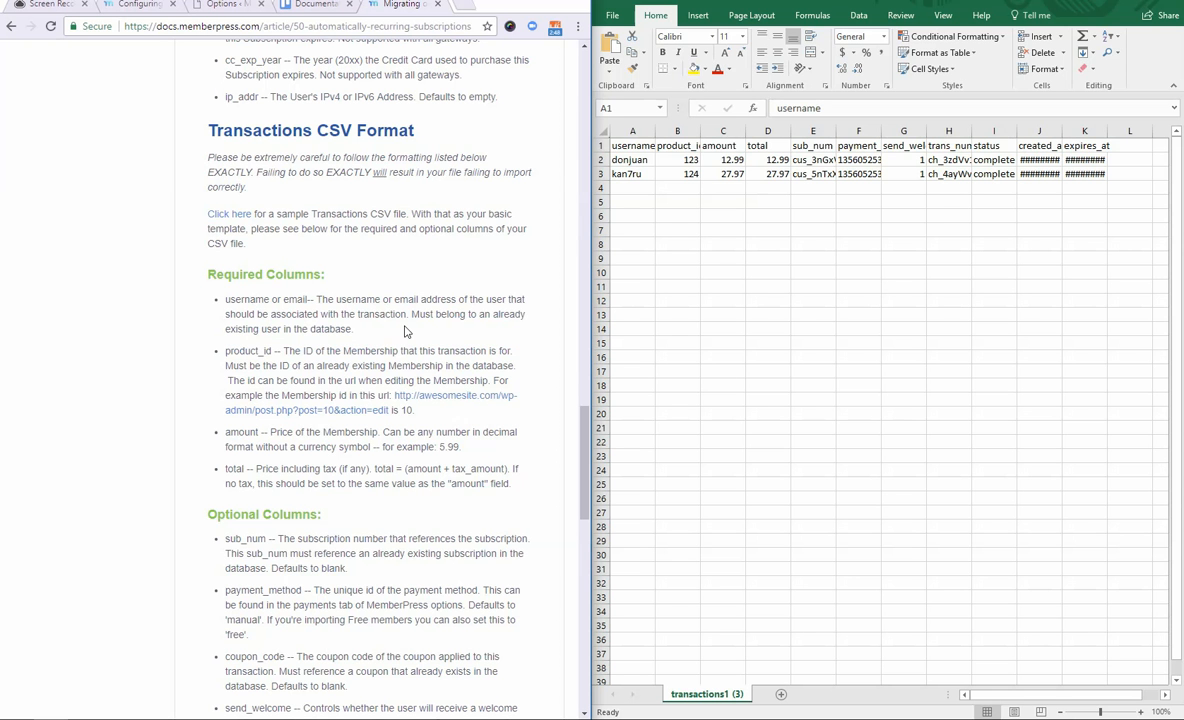
Check the expires_at format in the docs, then widen Excel's sub_num column
scroll("down", 3)
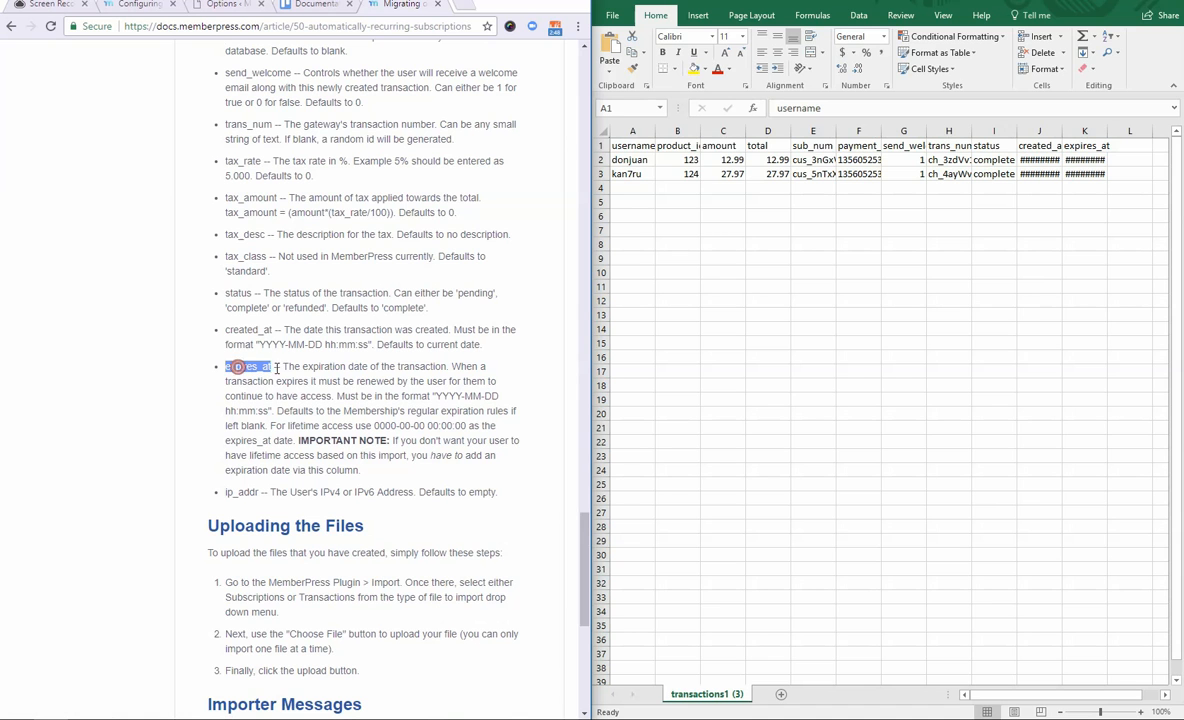
double_click(250, 366)
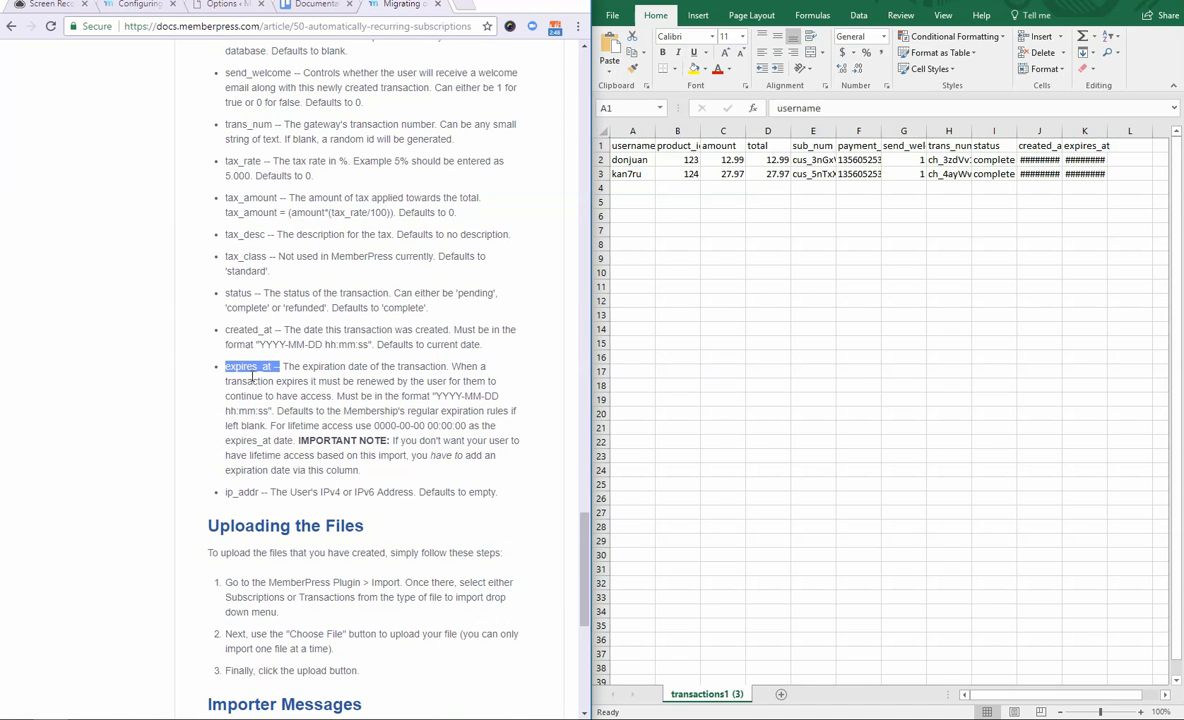
mouse_move(388, 407)
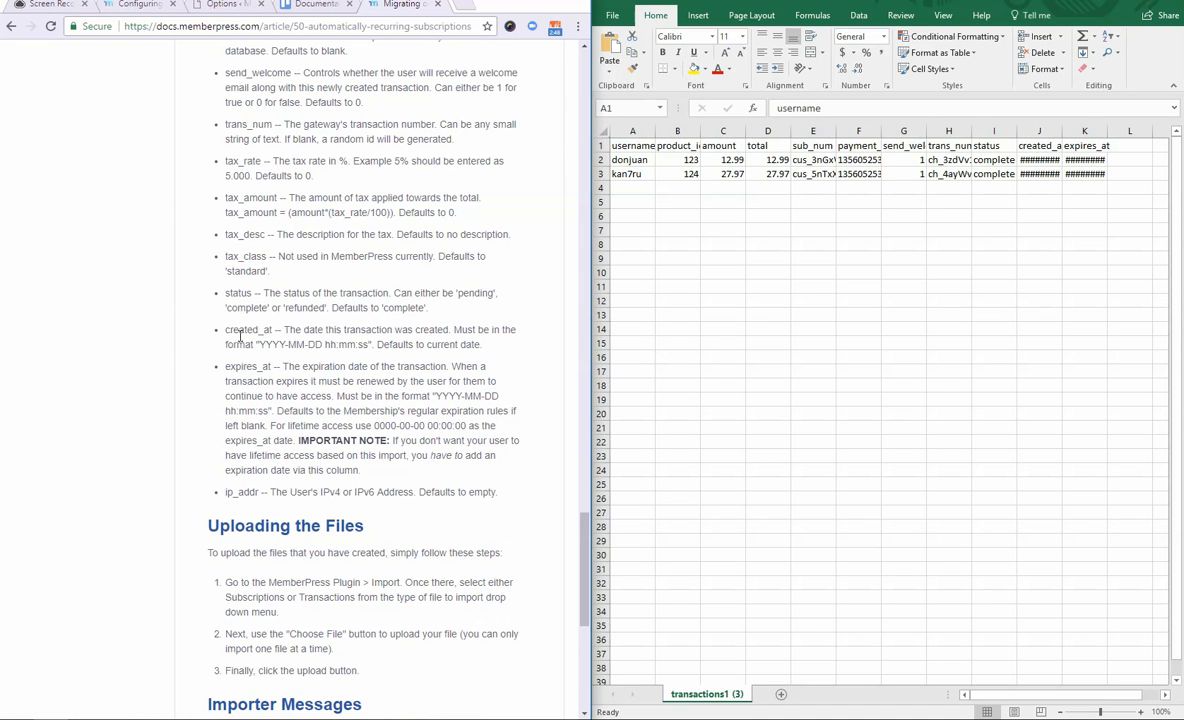
mouse_move(383, 385)
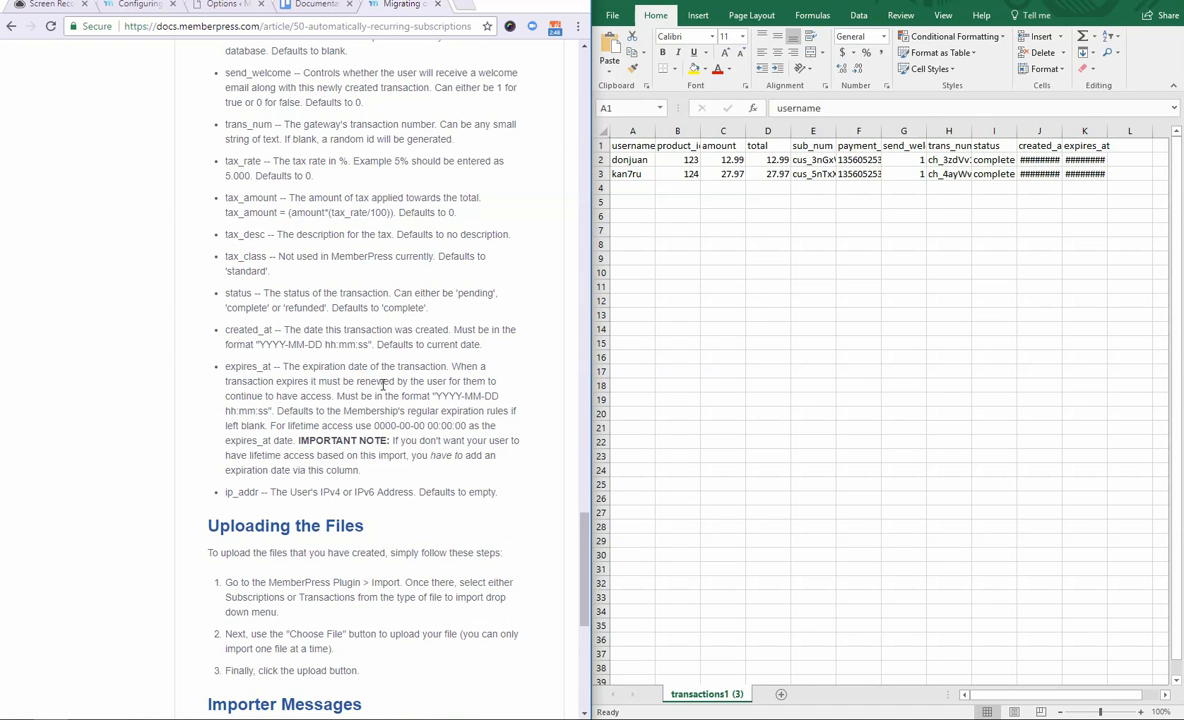
double_click(248, 366)
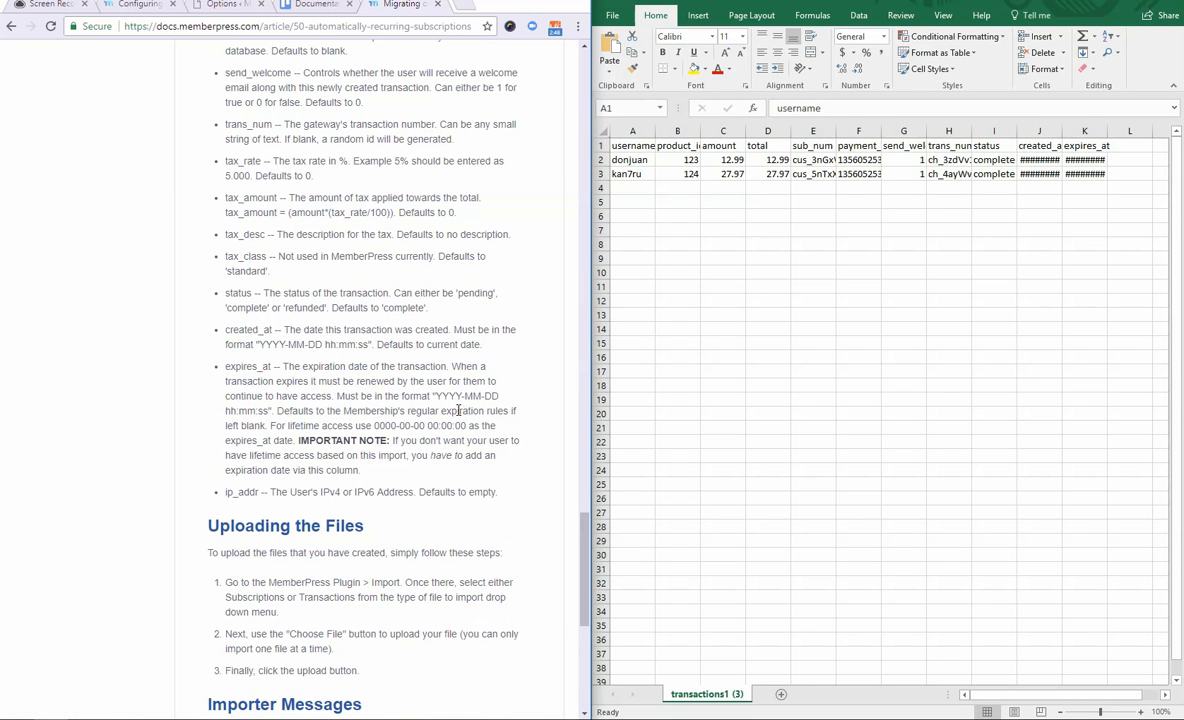
mouse_move(817, 183)
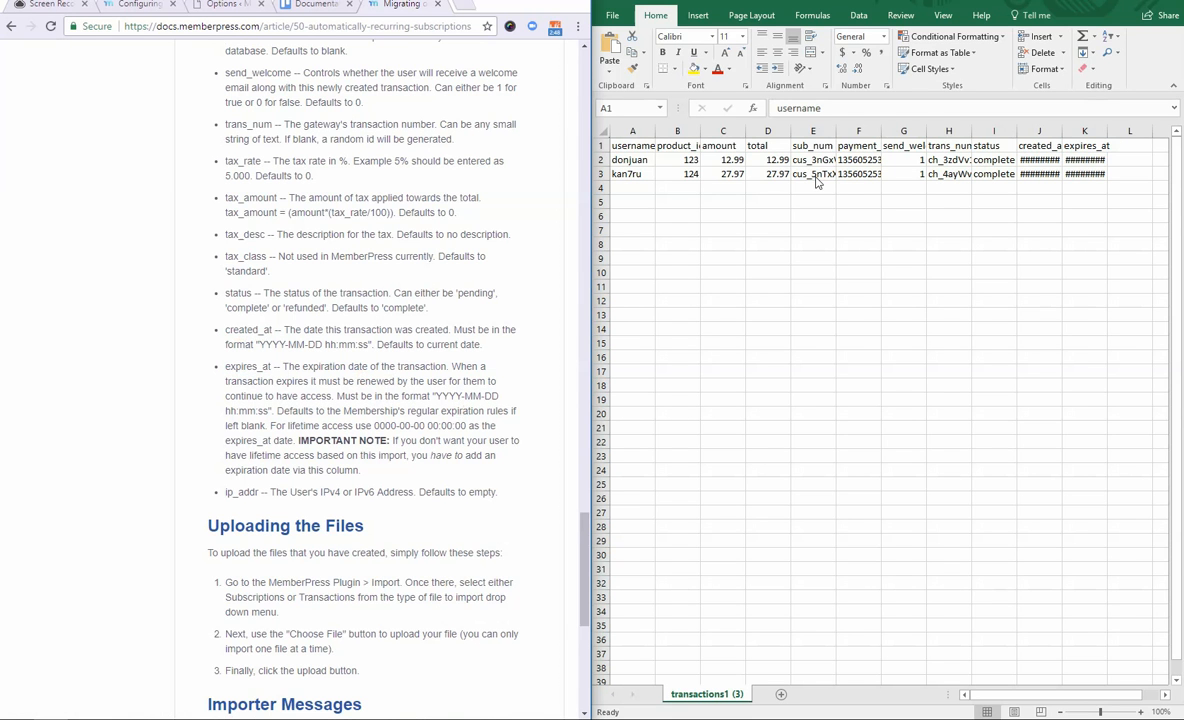
left_click(812, 173)
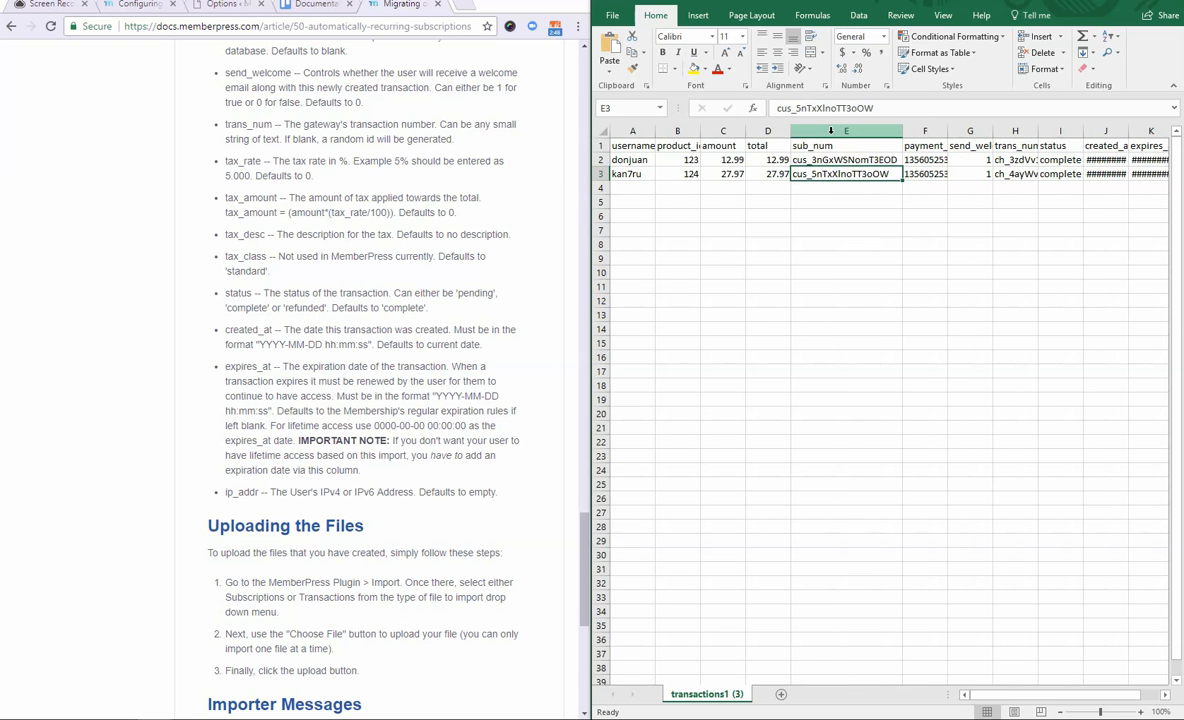
Auto-fit column F so the full payment_method IDs are readable
left_click(846, 131)
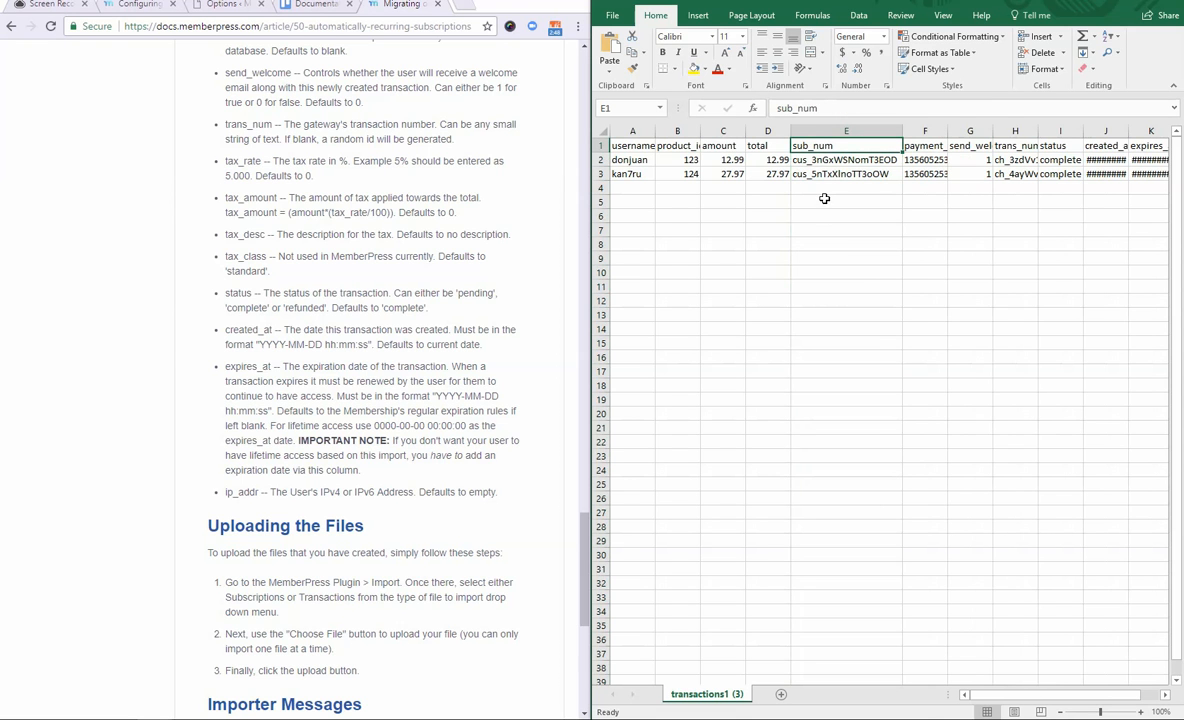
left_click(846, 159)
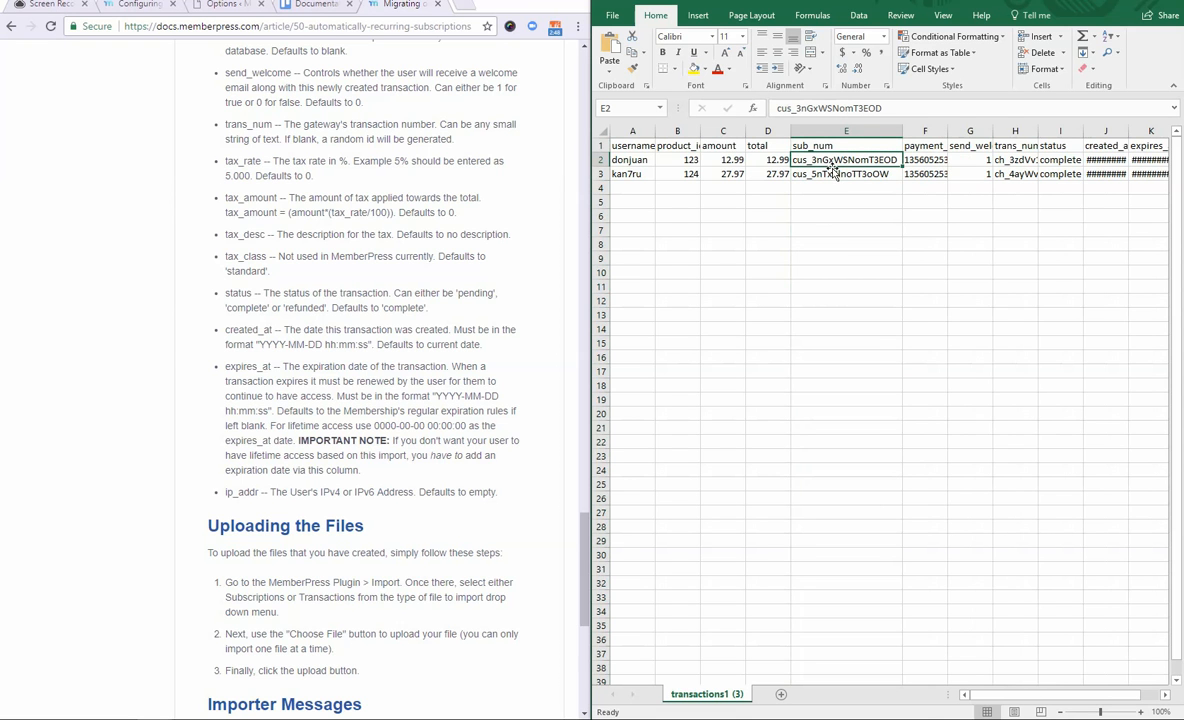
mouse_move(837, 176)
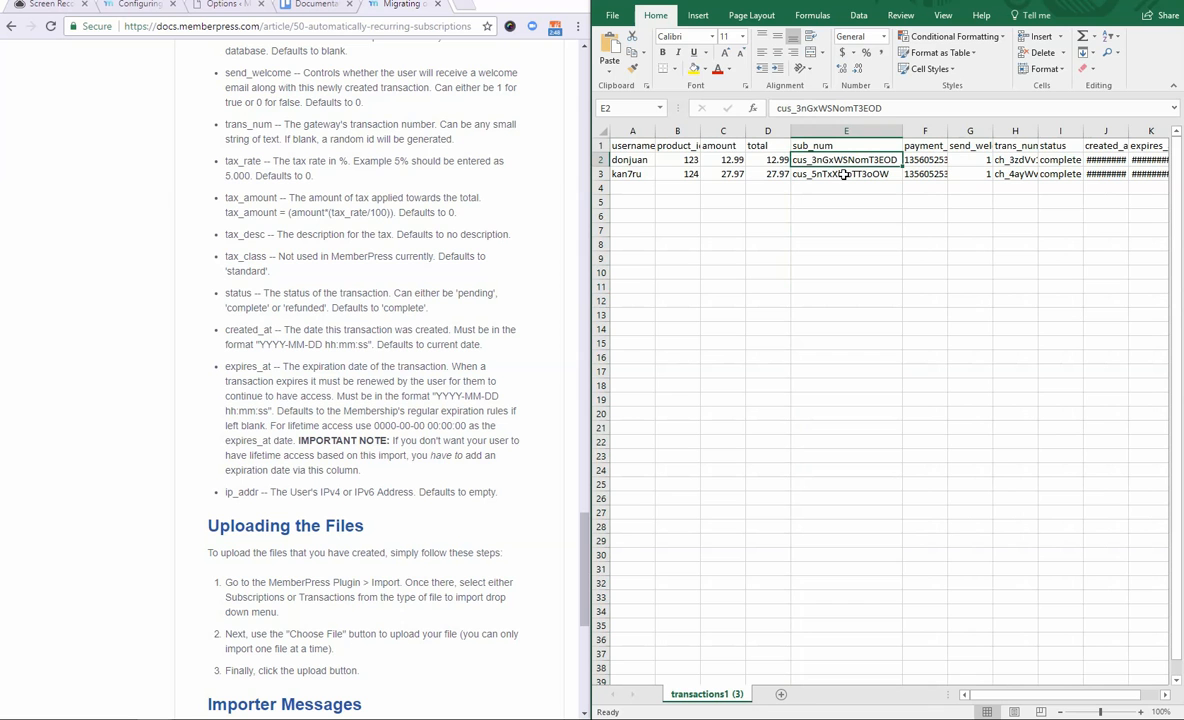
mouse_move(847, 174)
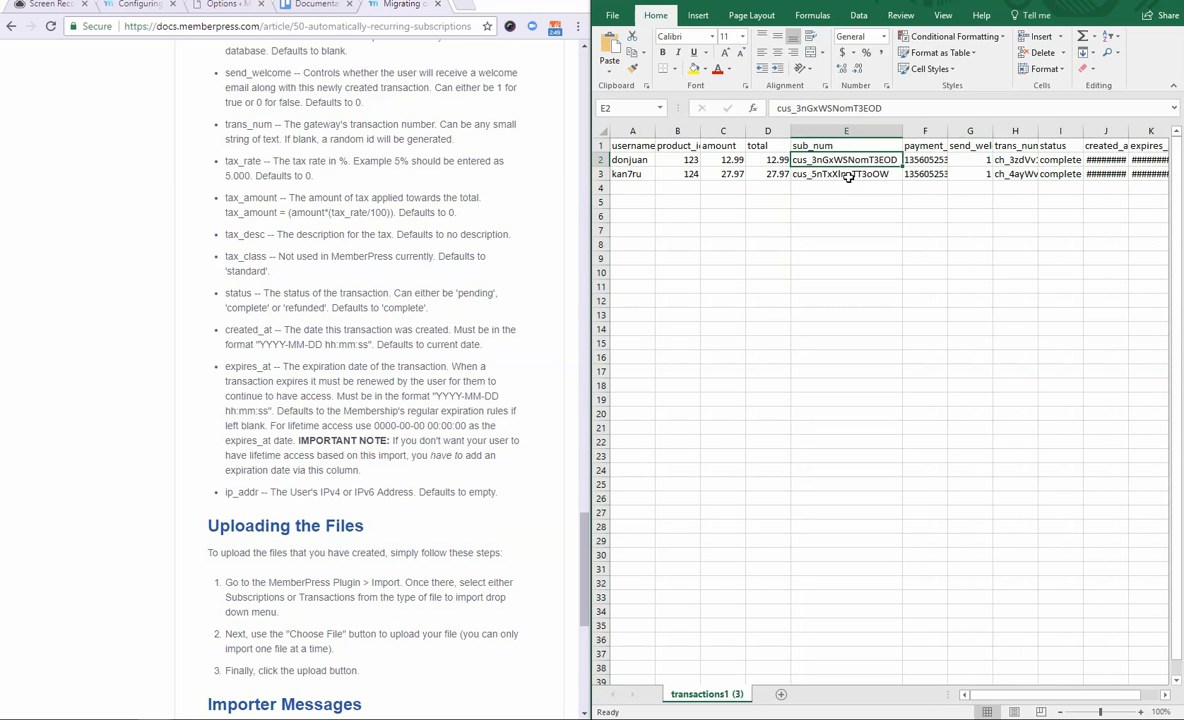
mouse_move(848, 190)
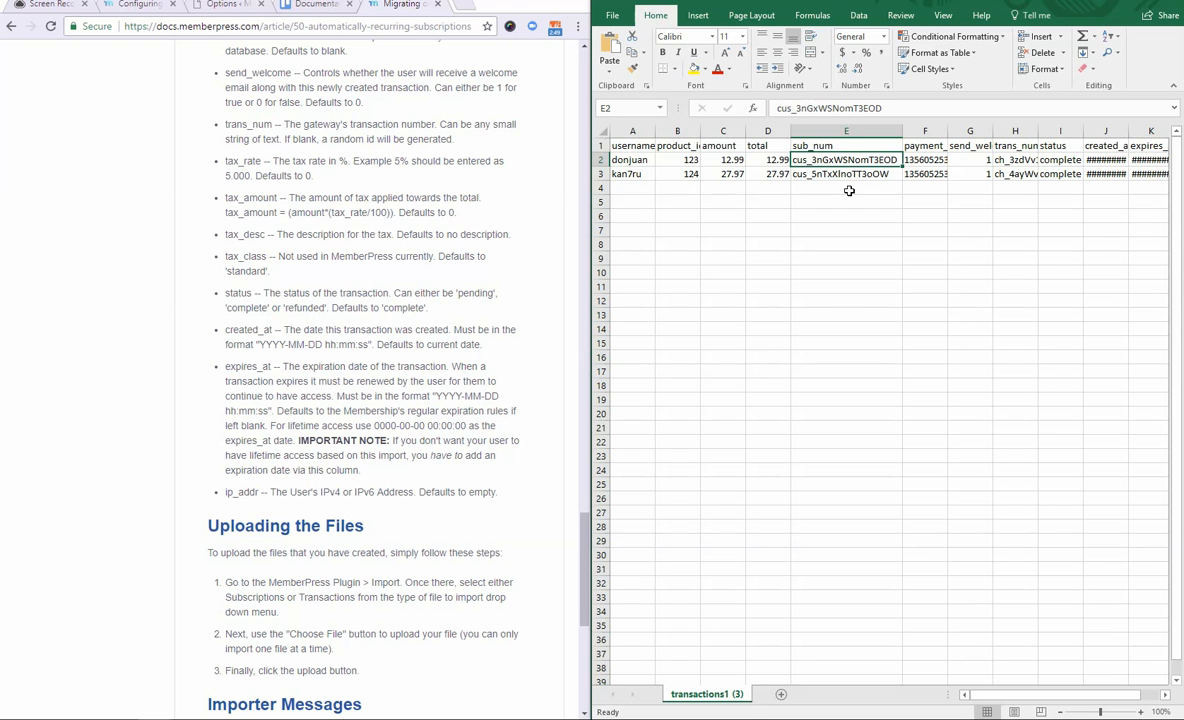
mouse_move(851, 190)
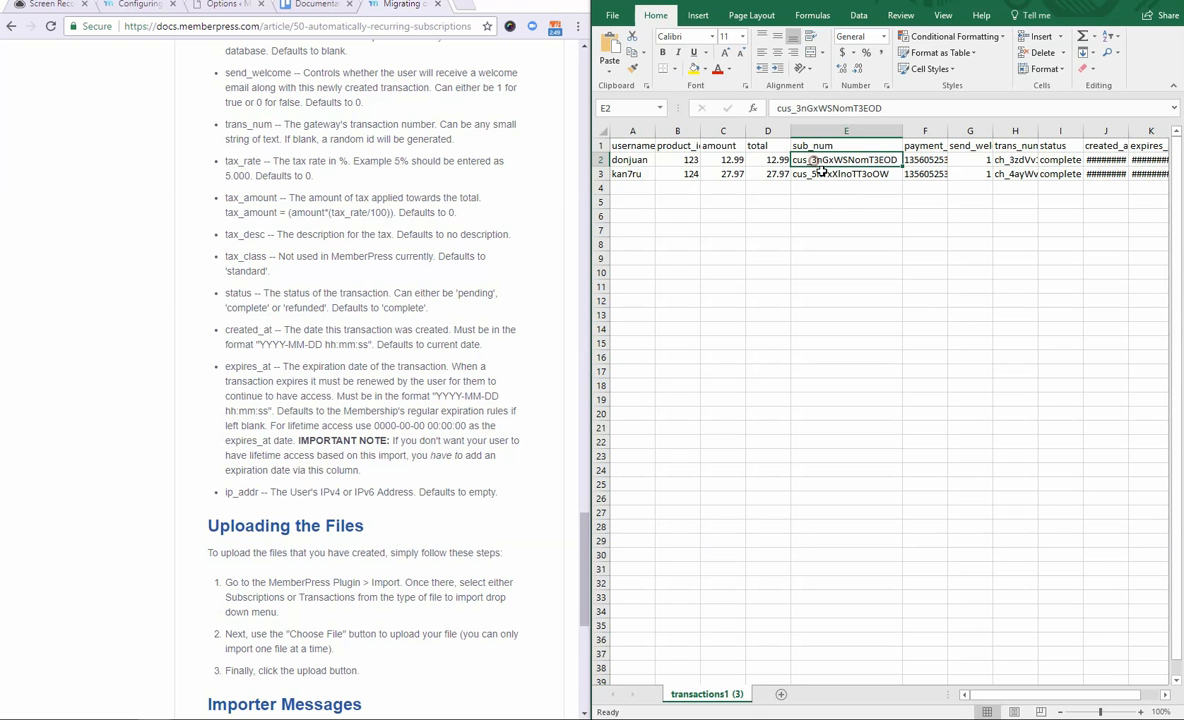
left_click(846, 173)
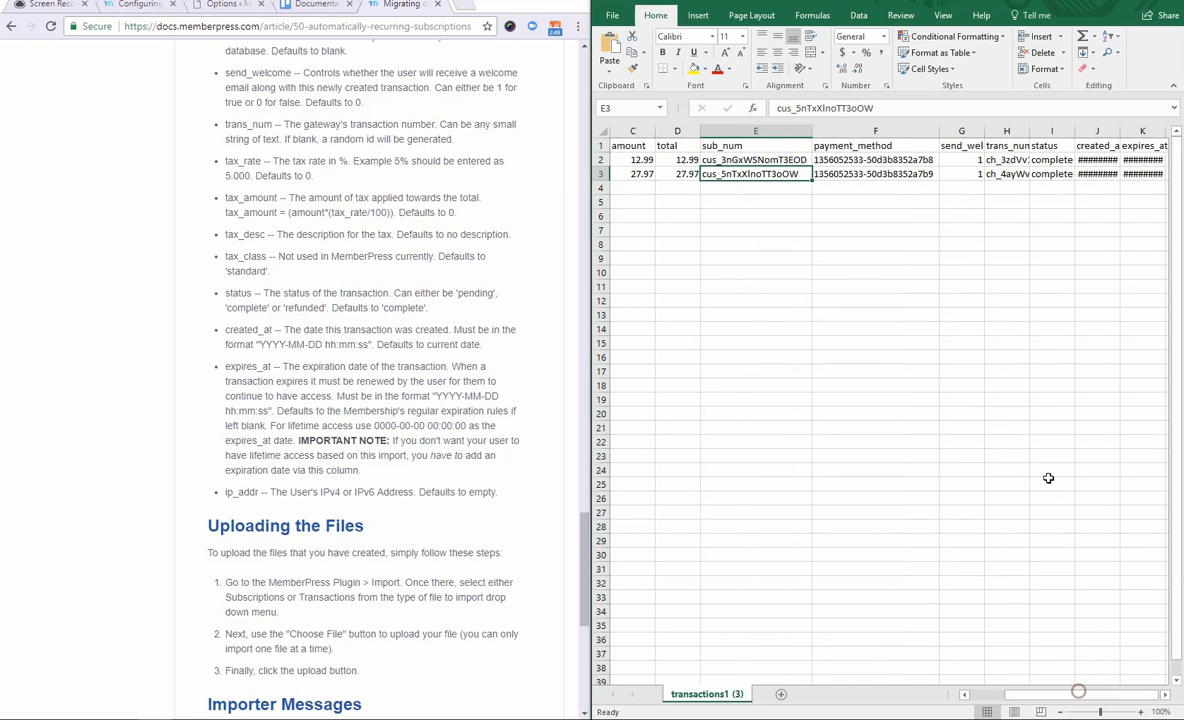
left_click(974, 159)
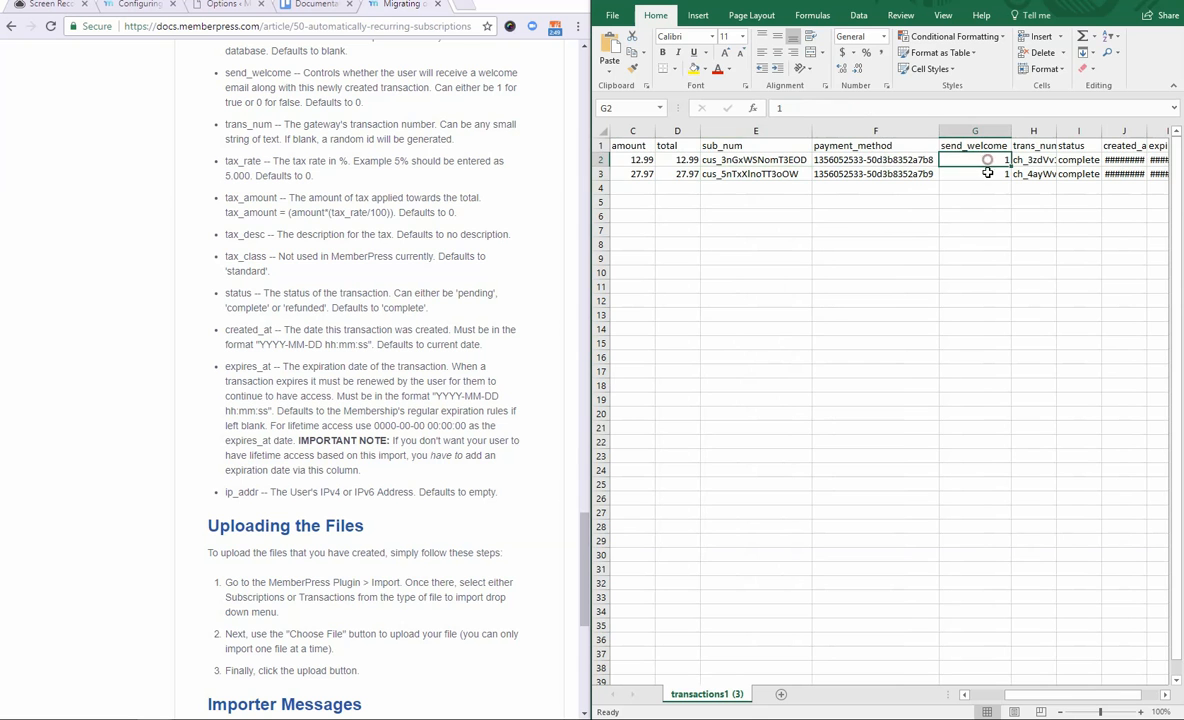
left_click(974, 173)
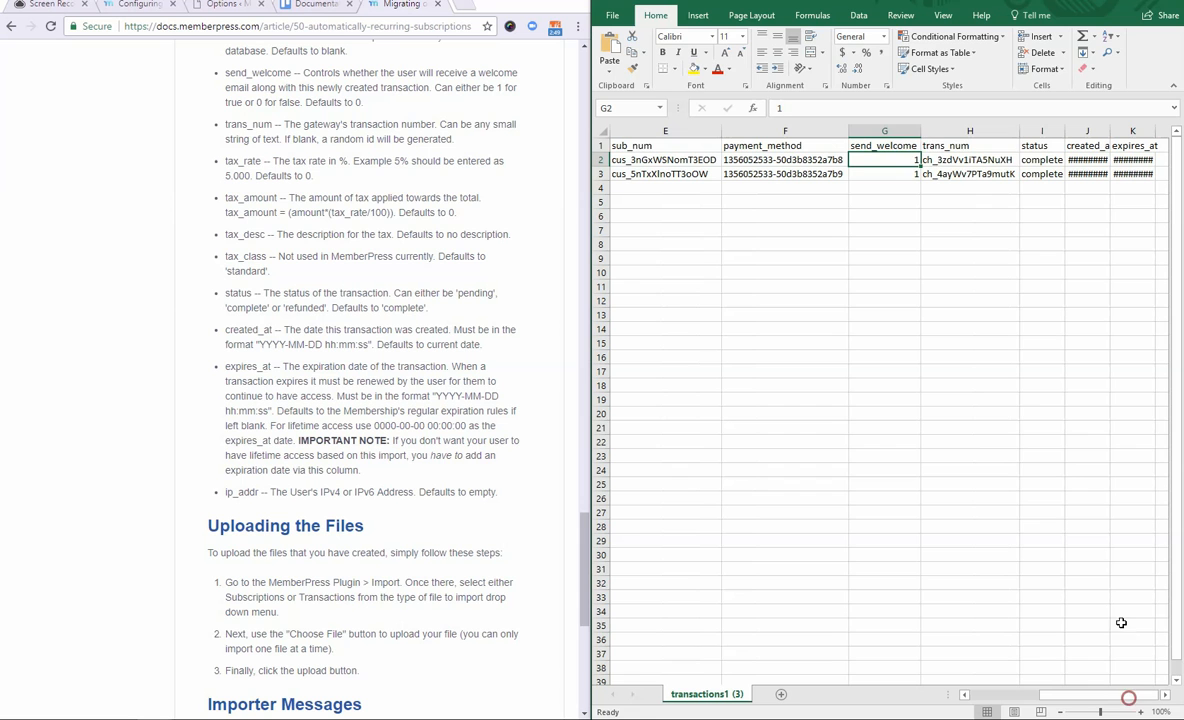
left_click(969, 160)
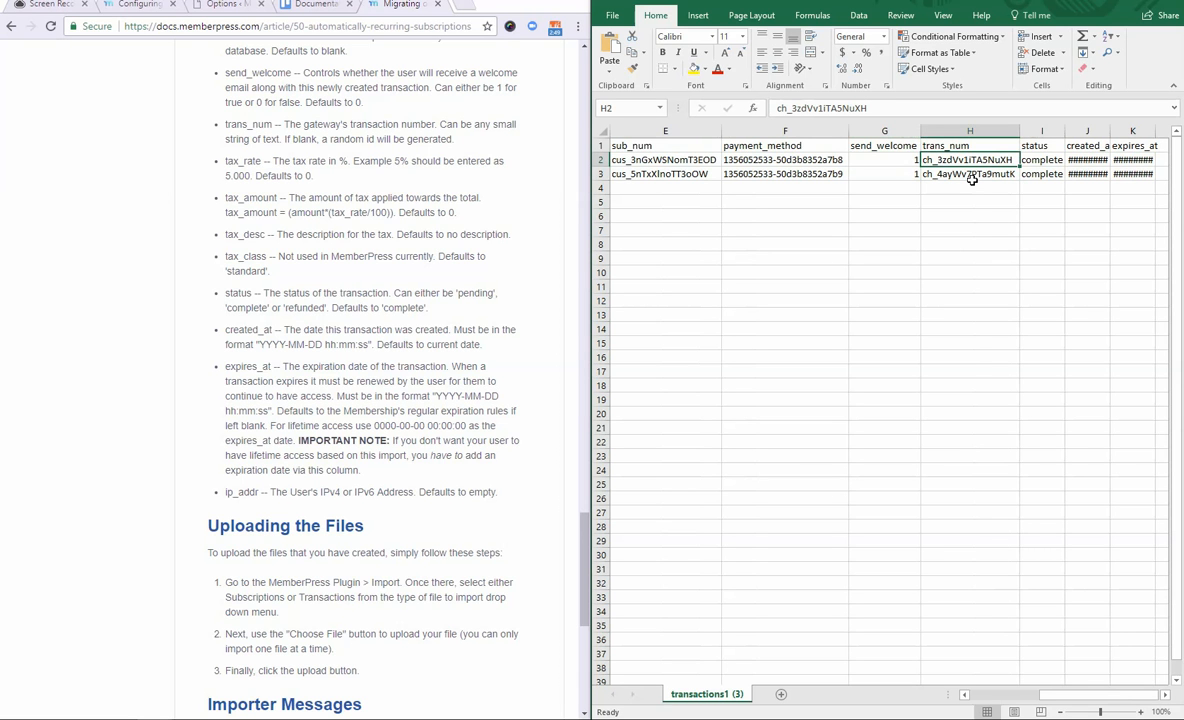
left_click(969, 173)
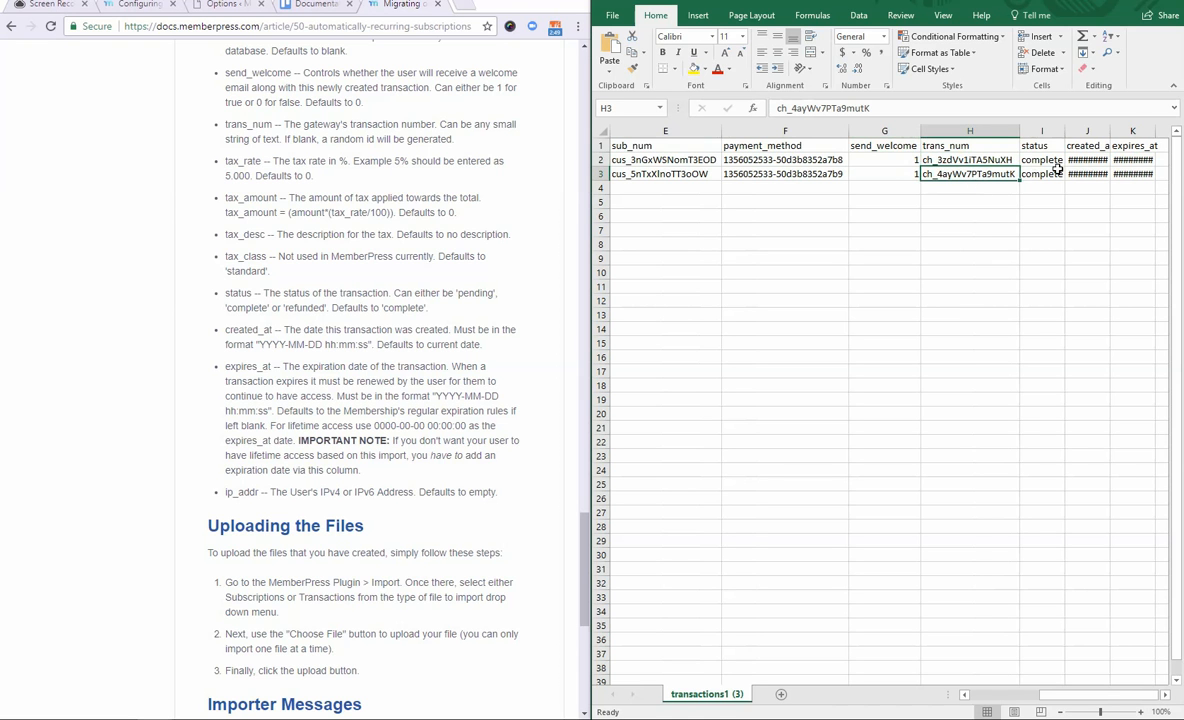
left_click(1041, 160)
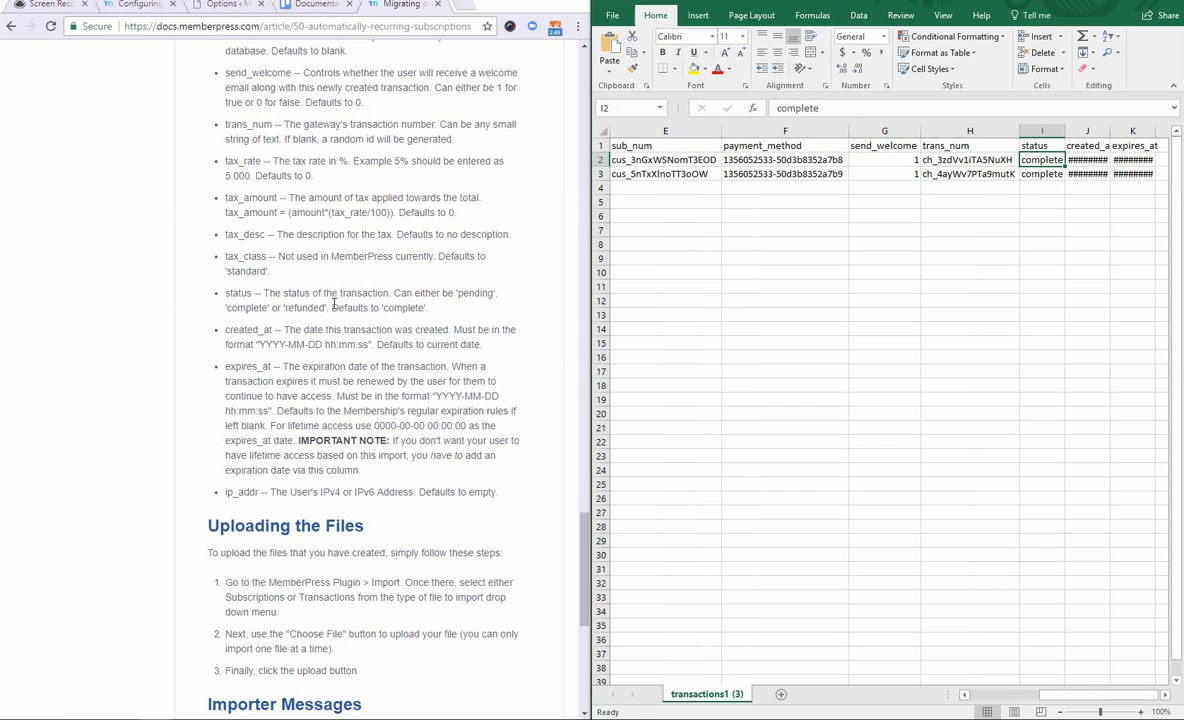
double_click(303, 307)
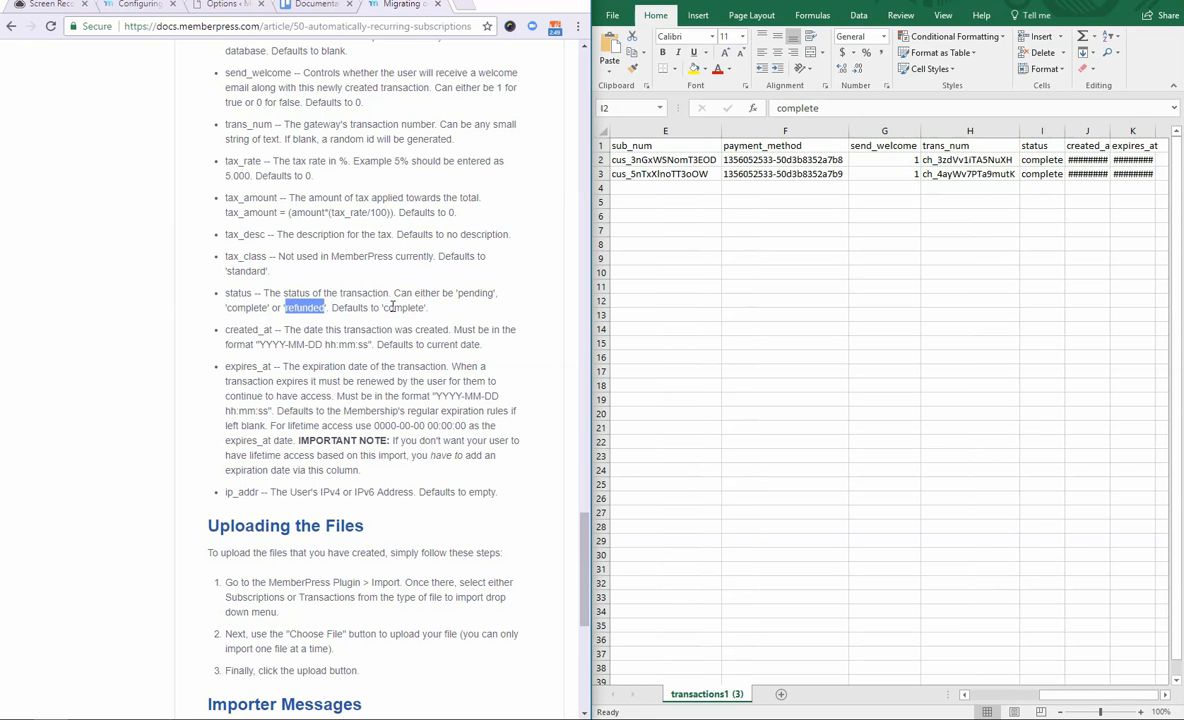
left_click(1042, 160)
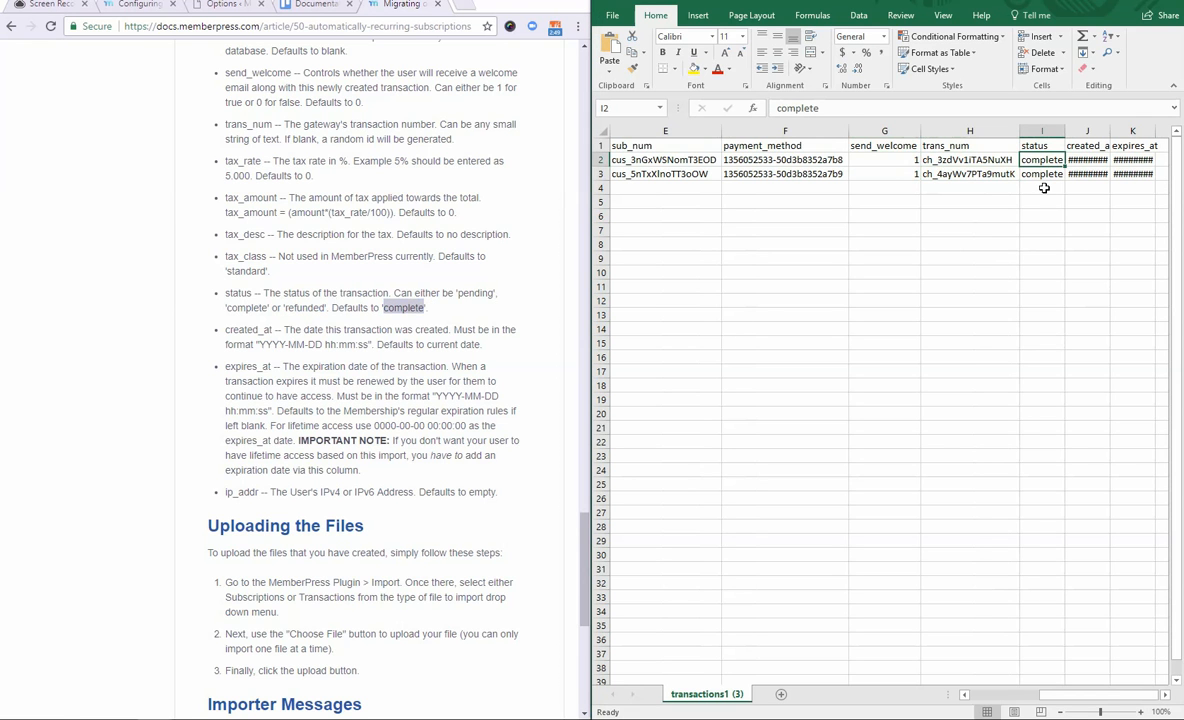
left_click(1042, 173)
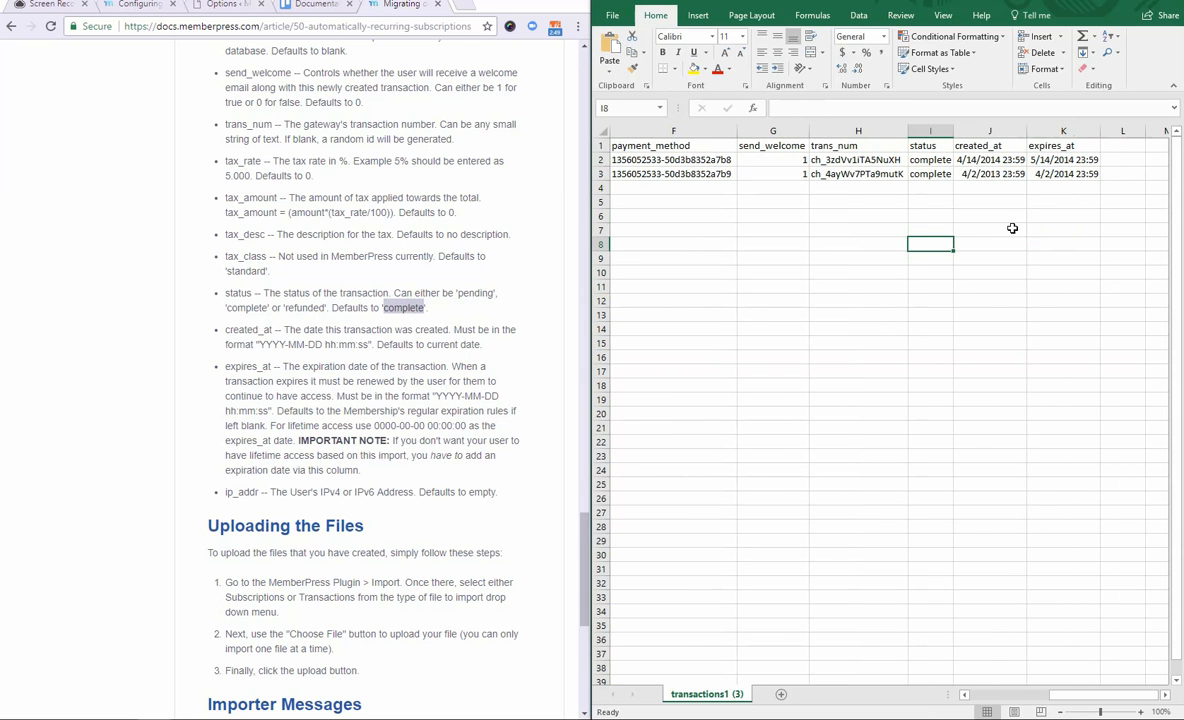
mouse_move(1008, 155)
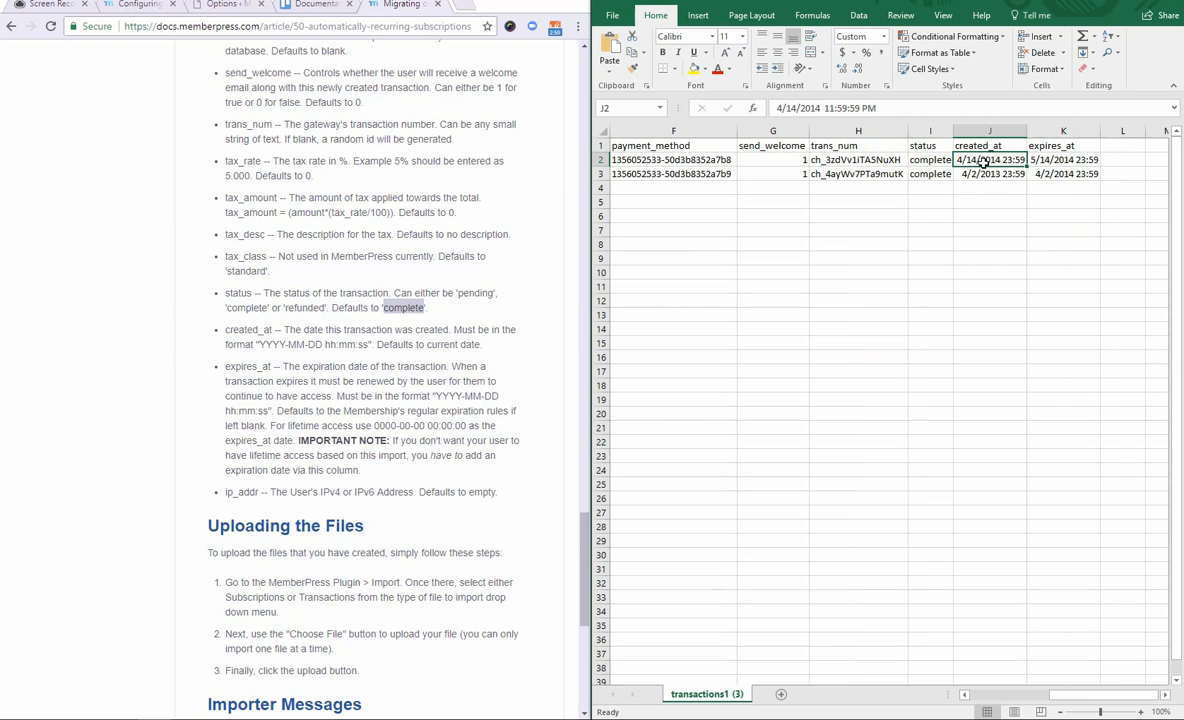
mouse_move(992, 254)
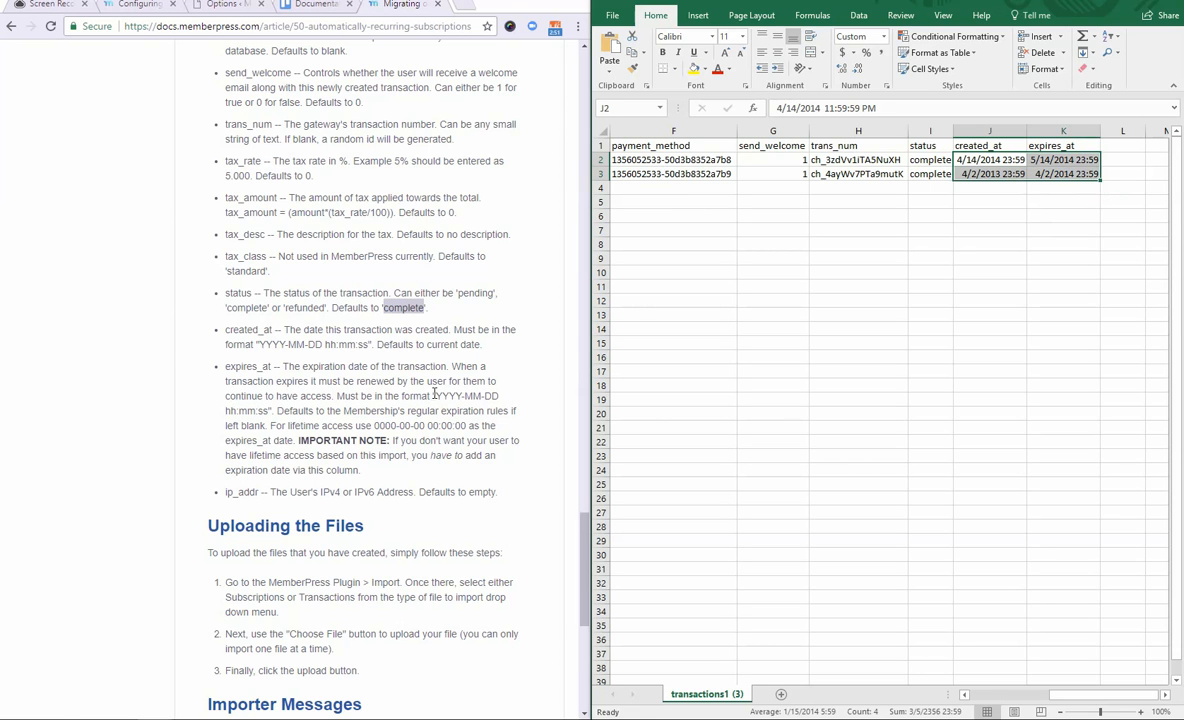
Give the created_at and expires_at cells J2:K3 the custom format YYYY-MM-DD hh:mm:ss
left_click_drag(429, 395, 272, 411)
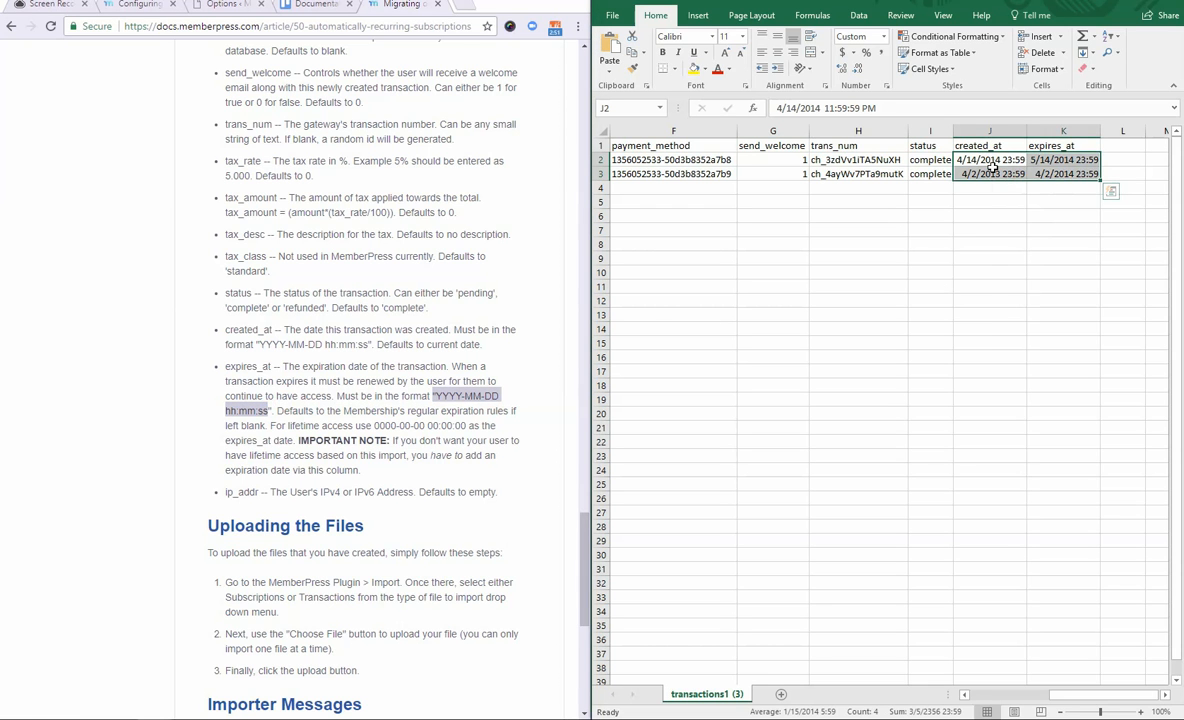
right_click(977, 173)
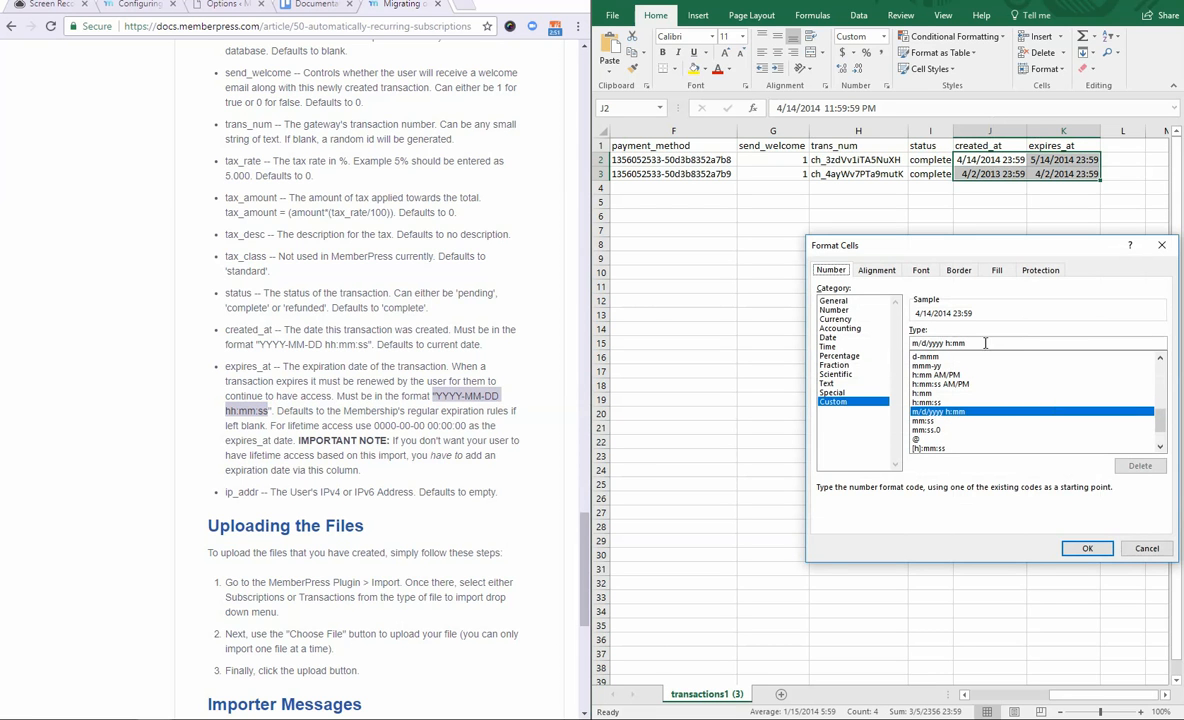
type("YYYY-MM-DD hh:mm:ss")
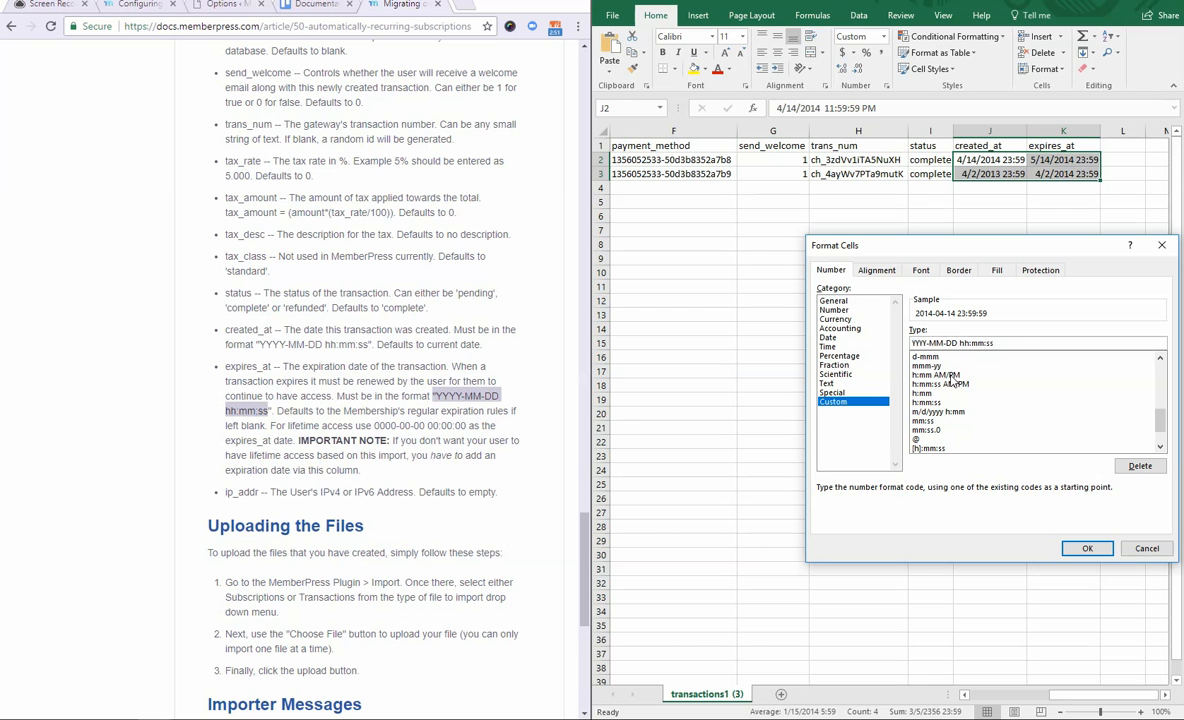
left_click(1087, 548)
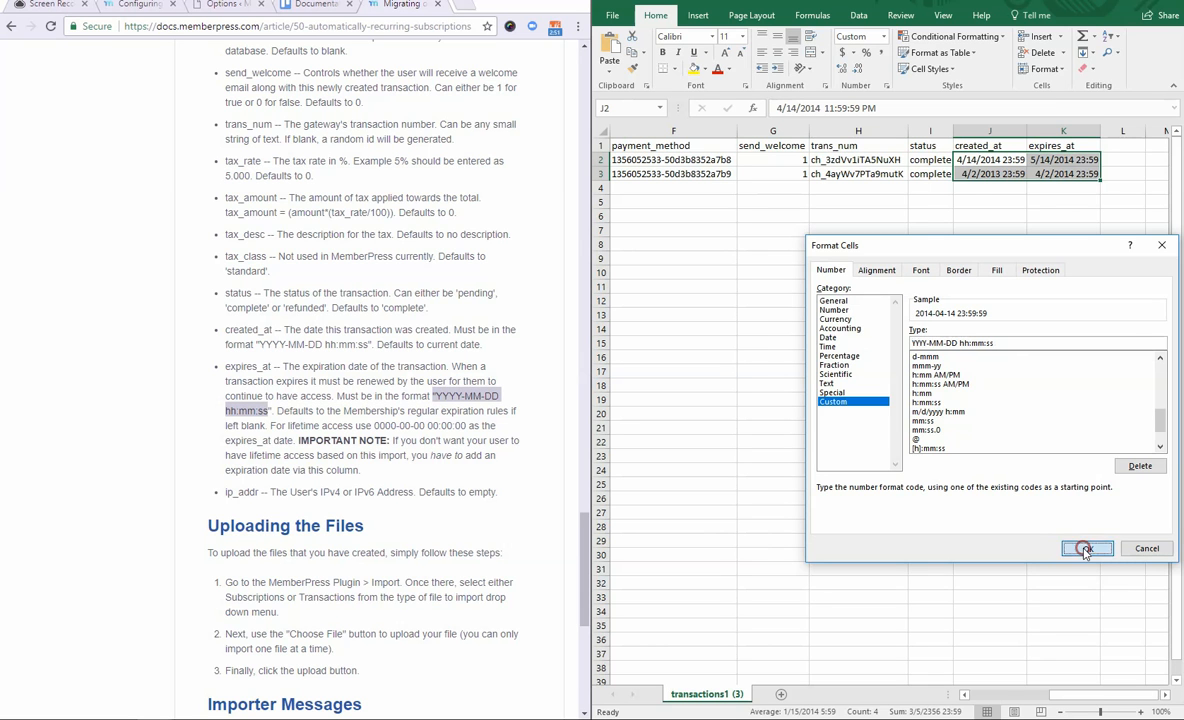
left_click(1087, 548)
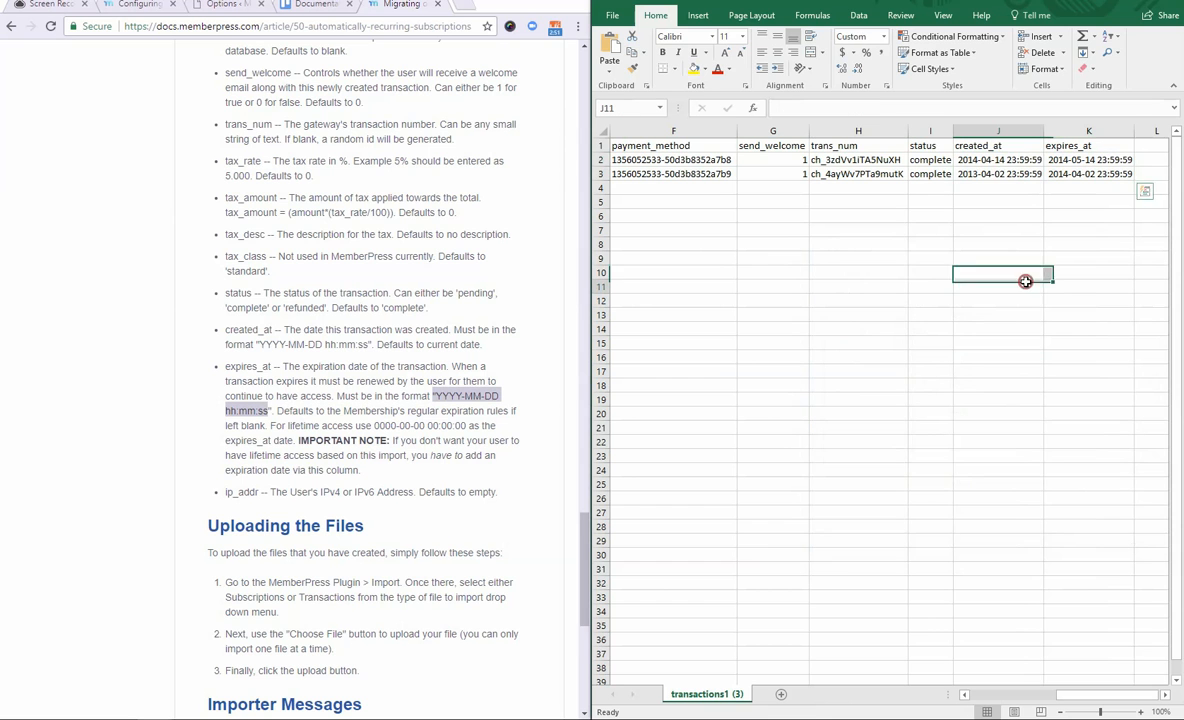
left_click(998, 286)
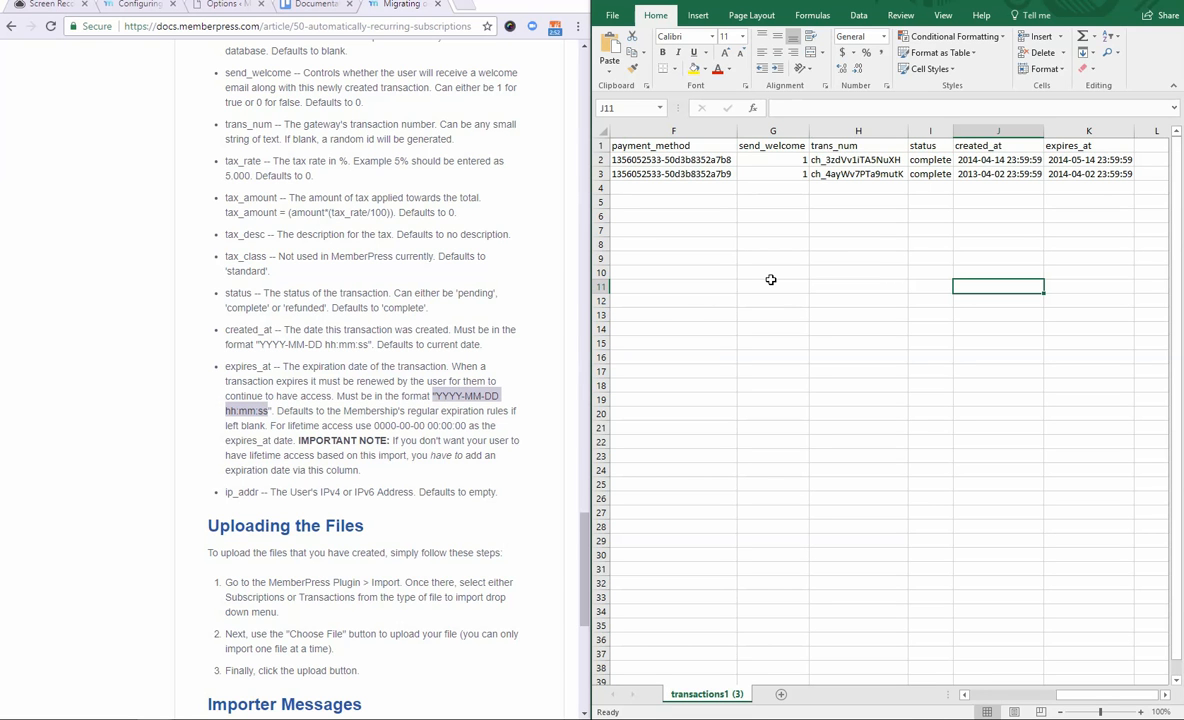
mouse_move(764, 253)
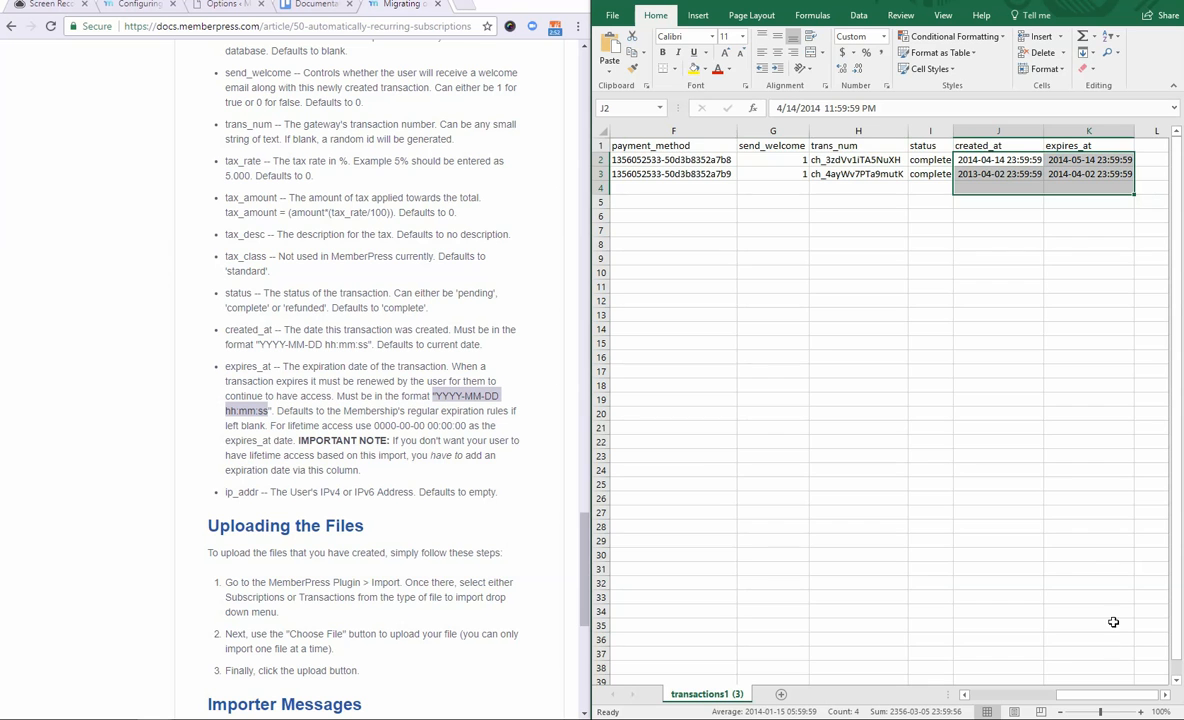
scroll("left", 3)
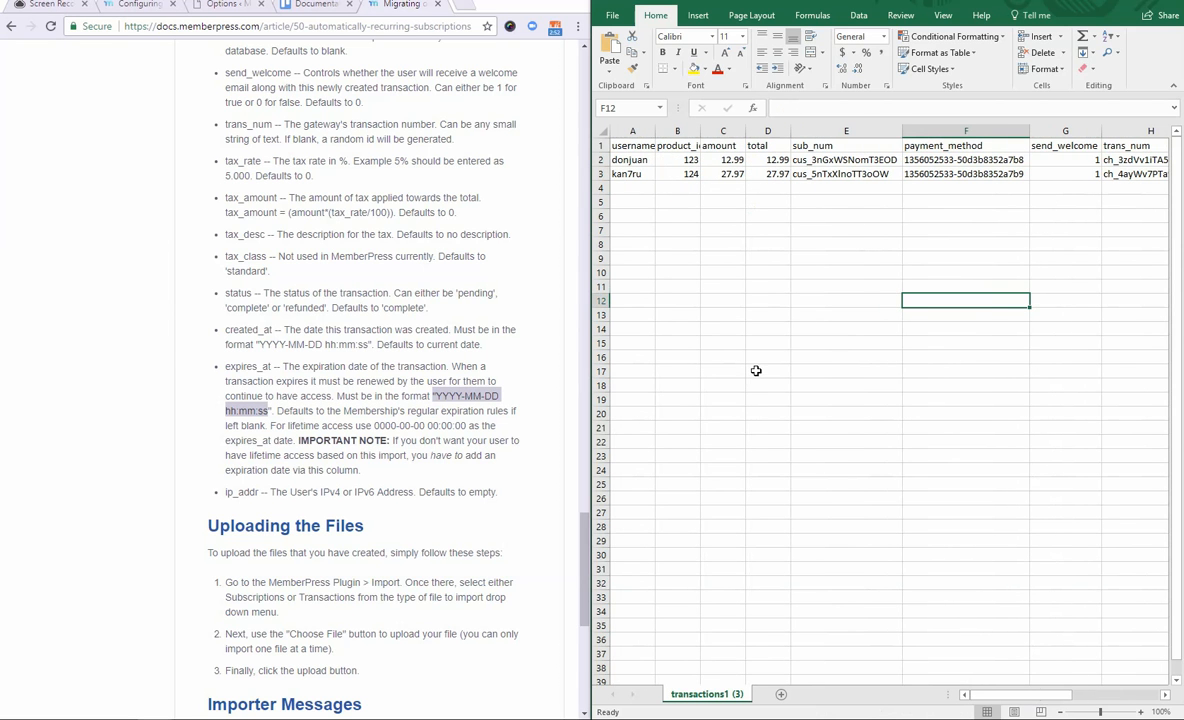
mouse_move(754, 339)
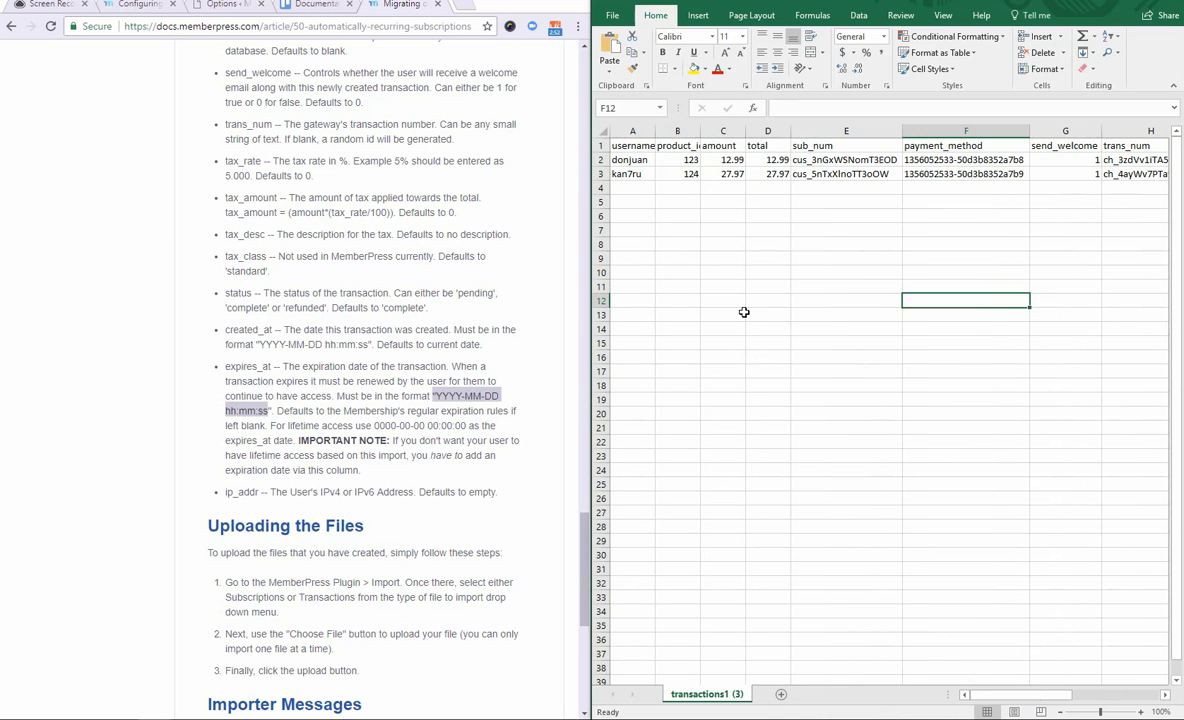
mouse_move(406, 320)
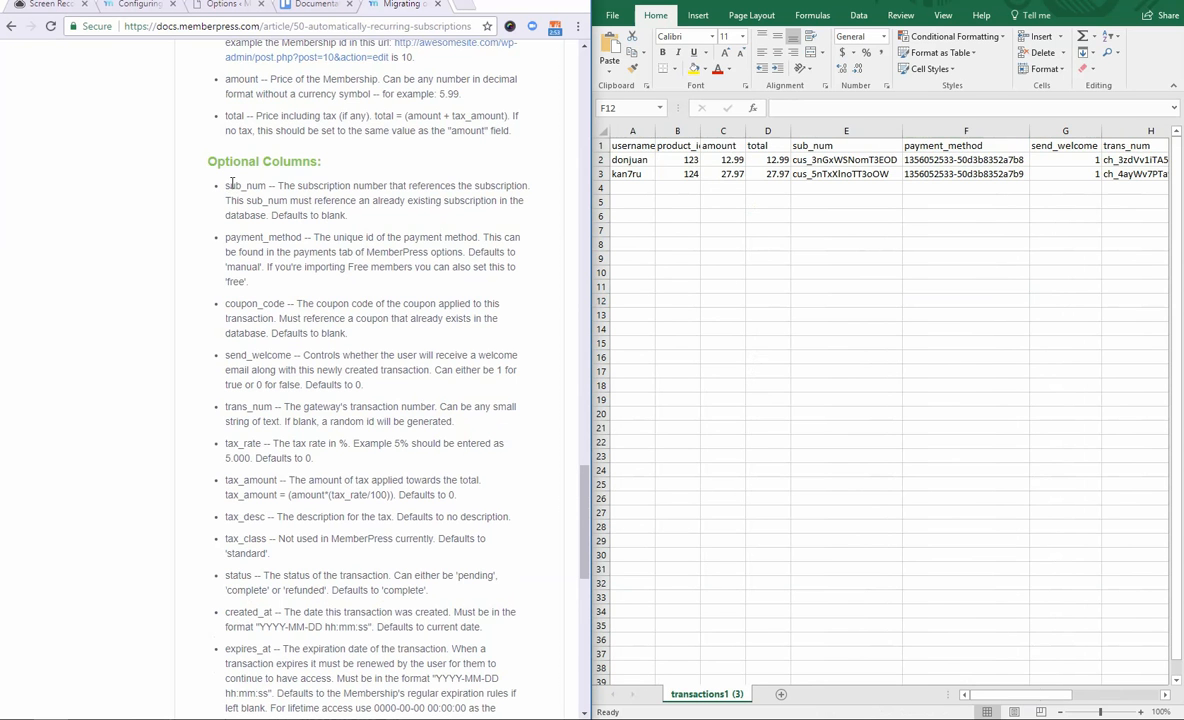
scroll("down", 3)
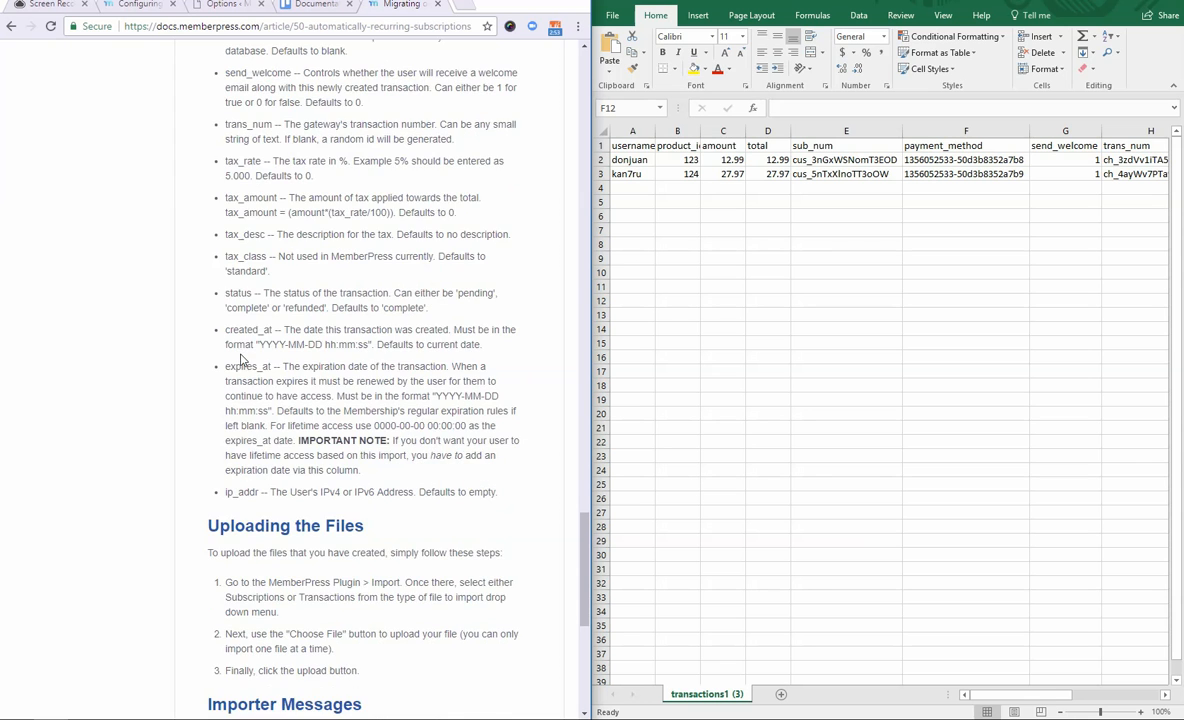
scroll("down", 3)
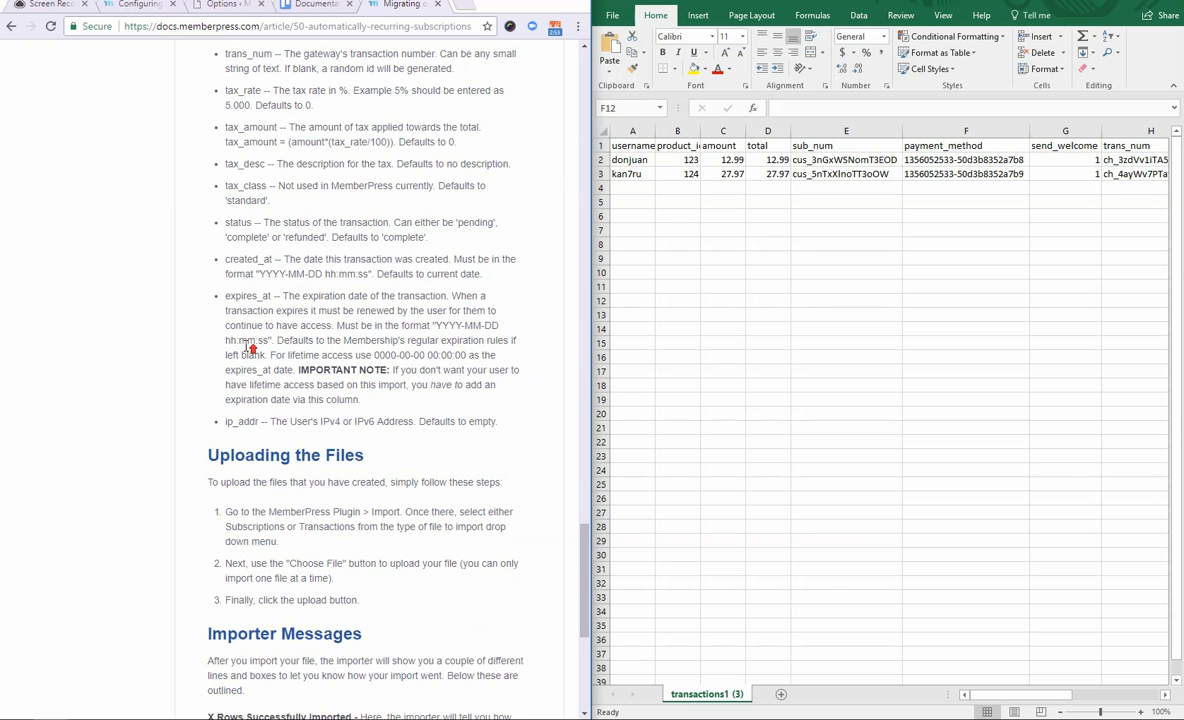